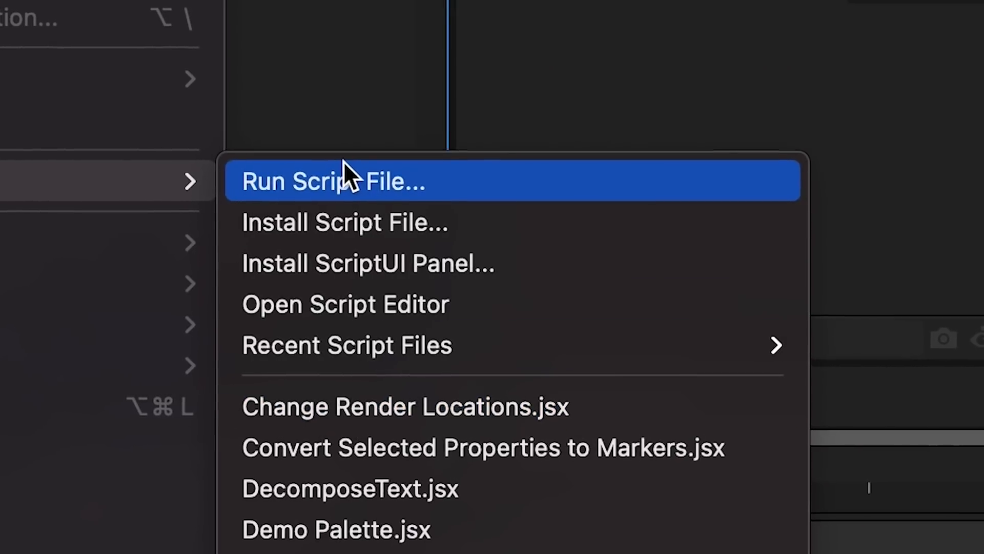
Run a script file from disk via File > Scripts.
{"action": "left_click", "coordinate": [333, 181]}
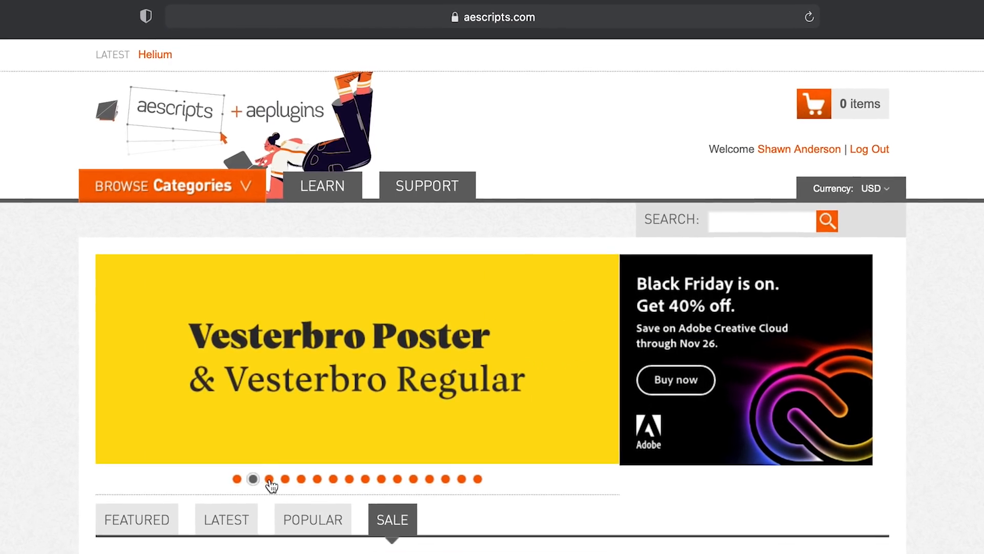
{"action": "scroll", "scroll_direction": "down", "scroll_amount": 3}
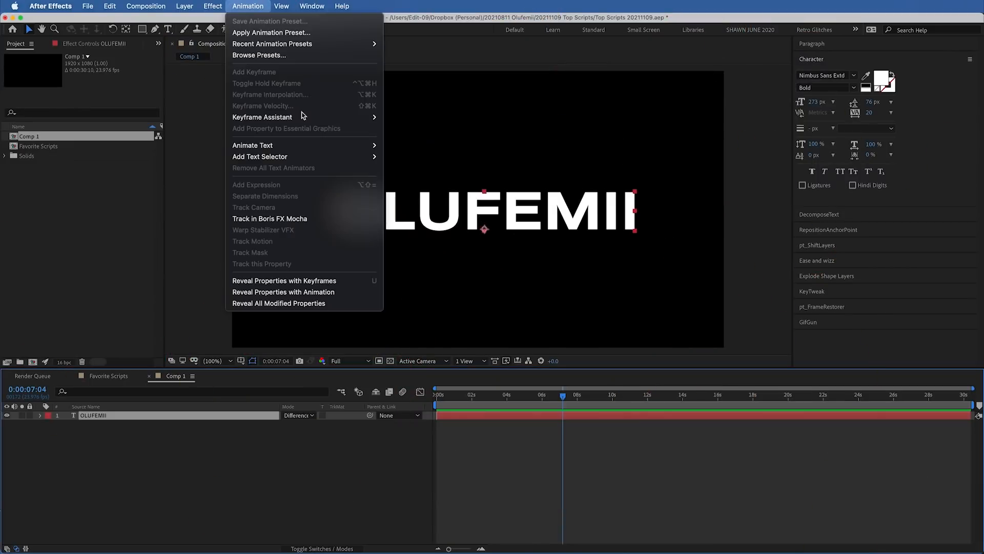
{"action": "left_click", "coordinate": [252, 145]}
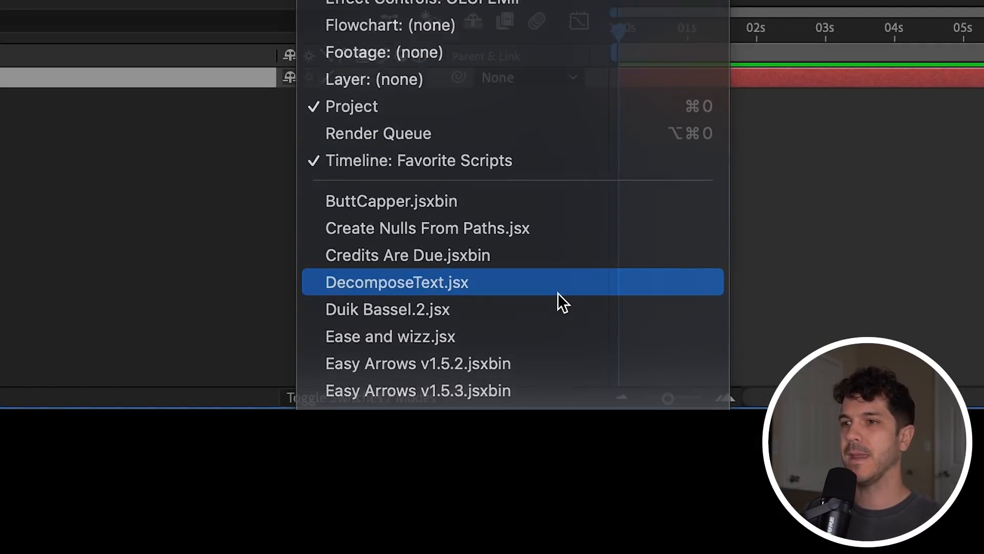
Decompose OLUFEMII into character layers with approximate positions, no expressions.
{"action": "left_click", "coordinate": [397, 282]}
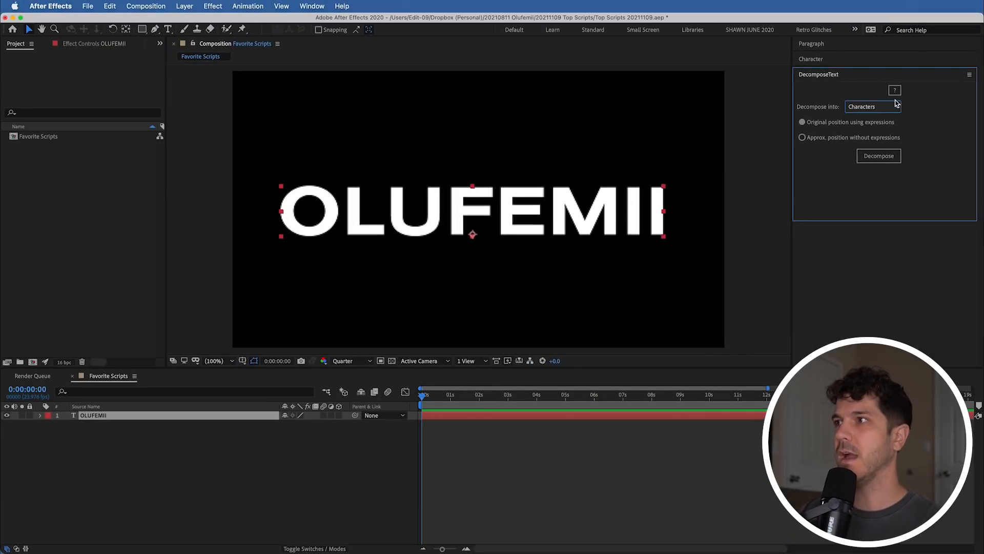
{"action": "left_click", "coordinate": [873, 106]}
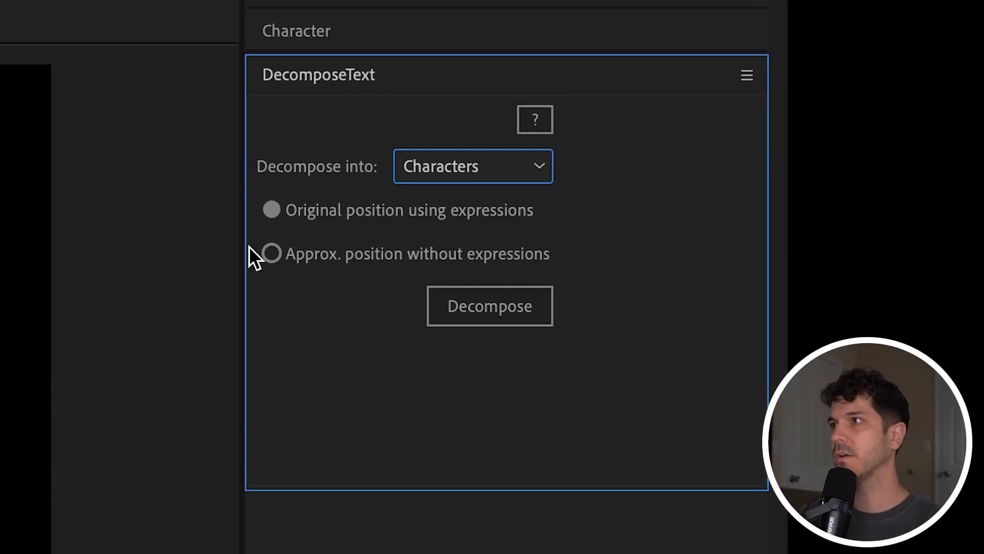
{"action": "left_click", "coordinate": [271, 253]}
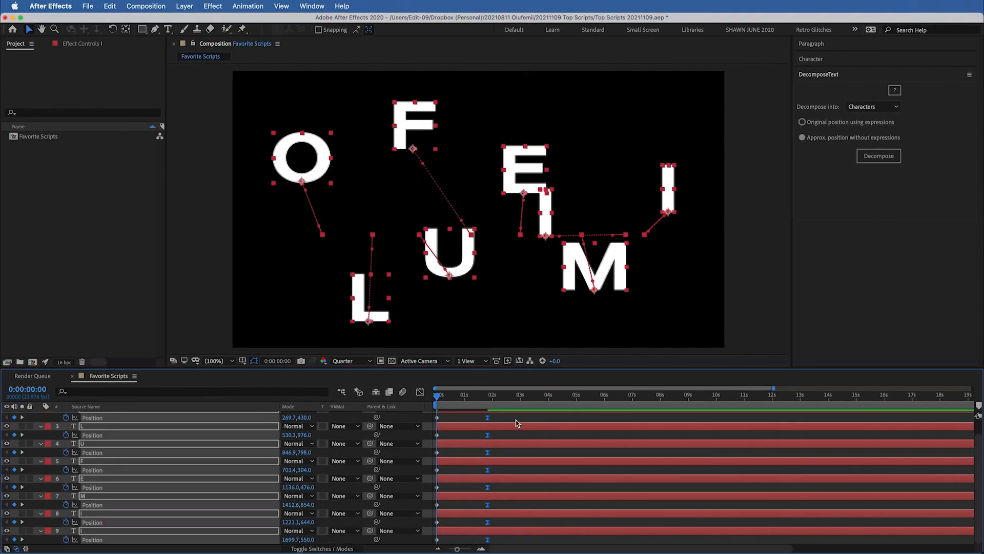
{"action": "left_click", "coordinate": [456, 395]}
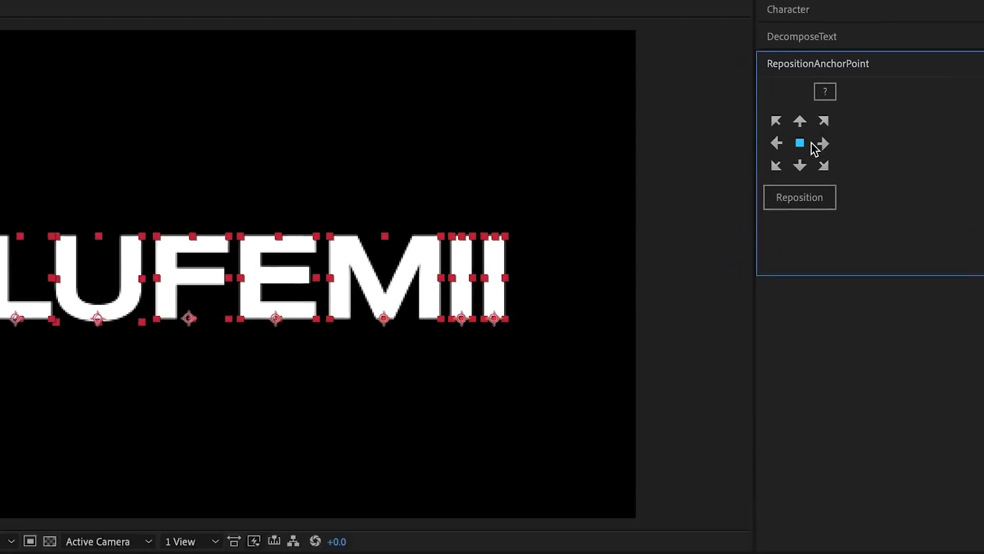
Reposition each letter's anchor point to its centre, then to its top-right corner.
{"action": "left_click", "coordinate": [799, 197]}
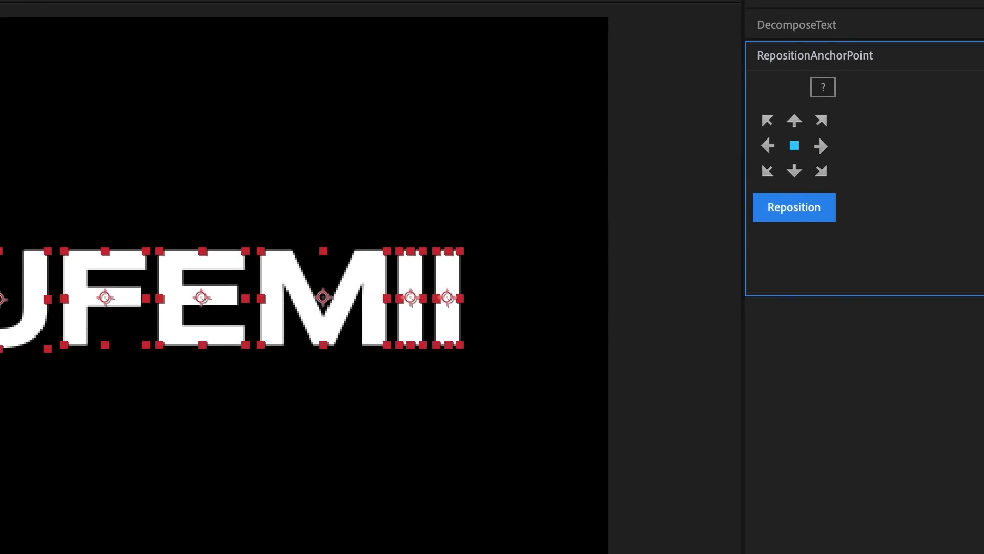
{"action": "left_click", "coordinate": [793, 207]}
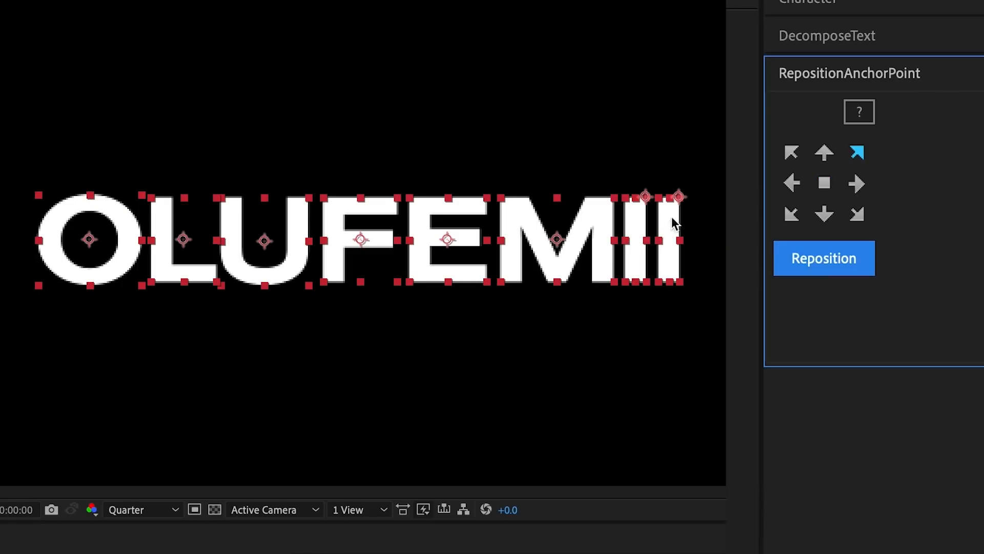
{"action": "left_click", "coordinate": [824, 258]}
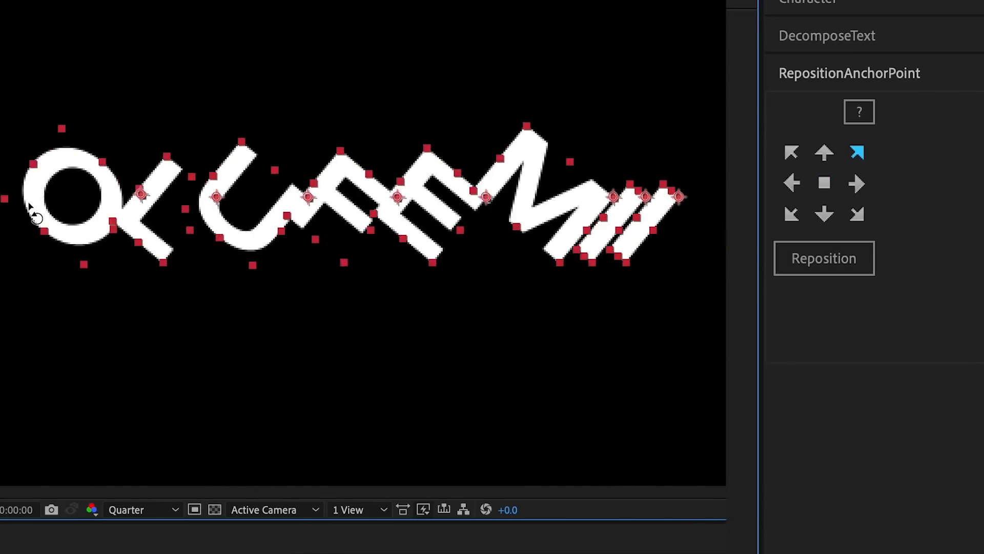
{"action": "left_click", "coordinate": [791, 152]}
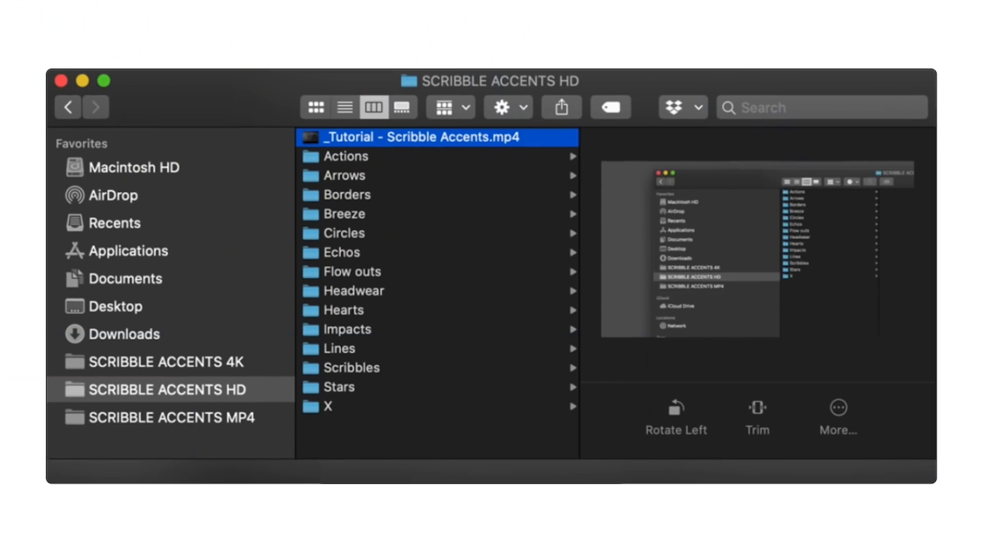
Select the tutorial mp4 inside the SCRIBBLE ACCENTS HD folder.
{"action": "left_click", "coordinate": [338, 406]}
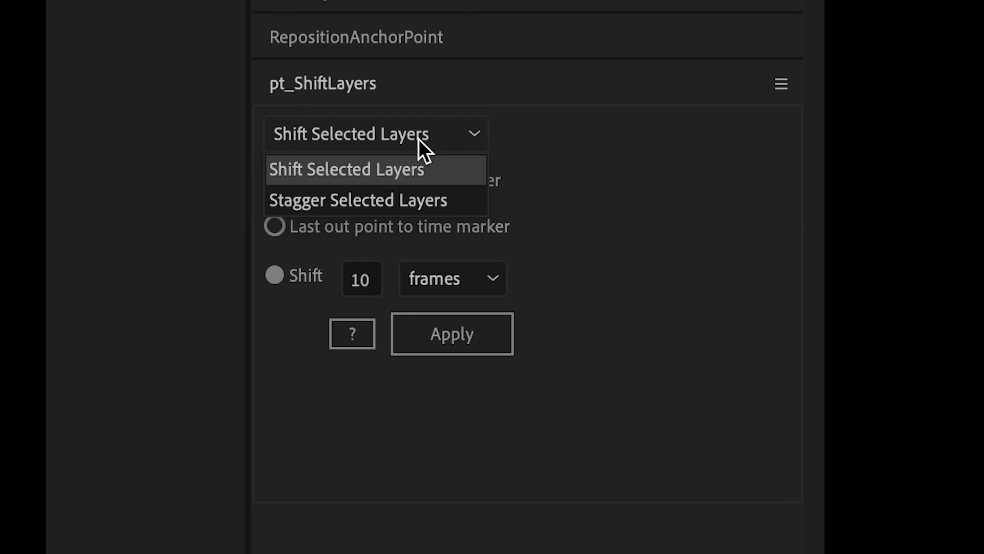
Stagger the selected letter layers by 2 frames, adding to existing layer times.
{"action": "left_click", "coordinate": [358, 199]}
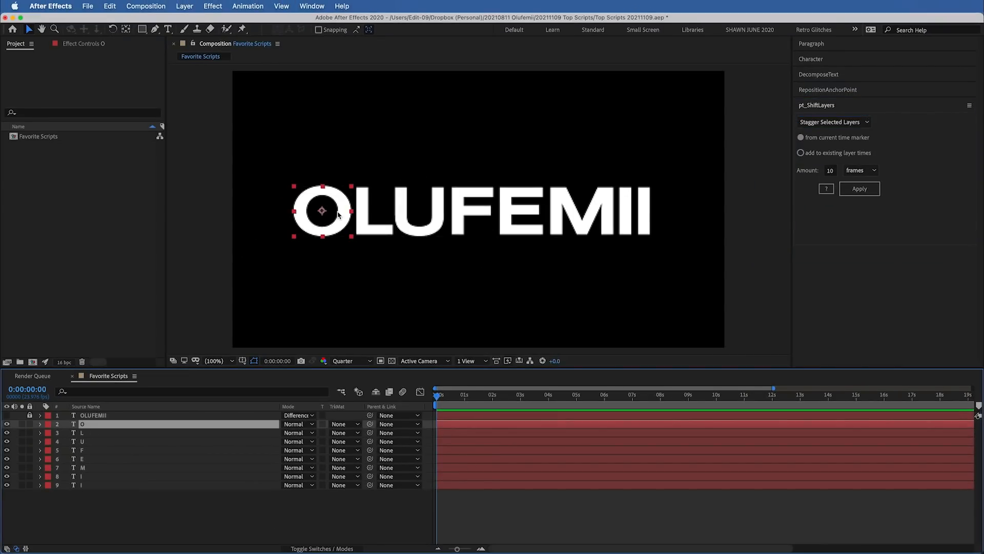
{"action": "mouse_move", "coordinate": [232, 329]}
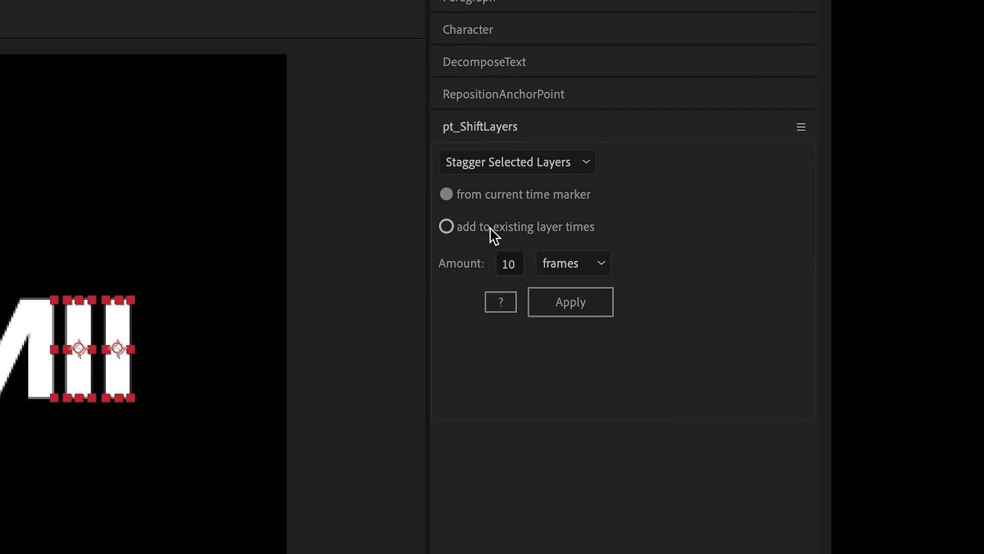
{"action": "left_click", "coordinate": [445, 227]}
{"action": "type", "text": "2"}
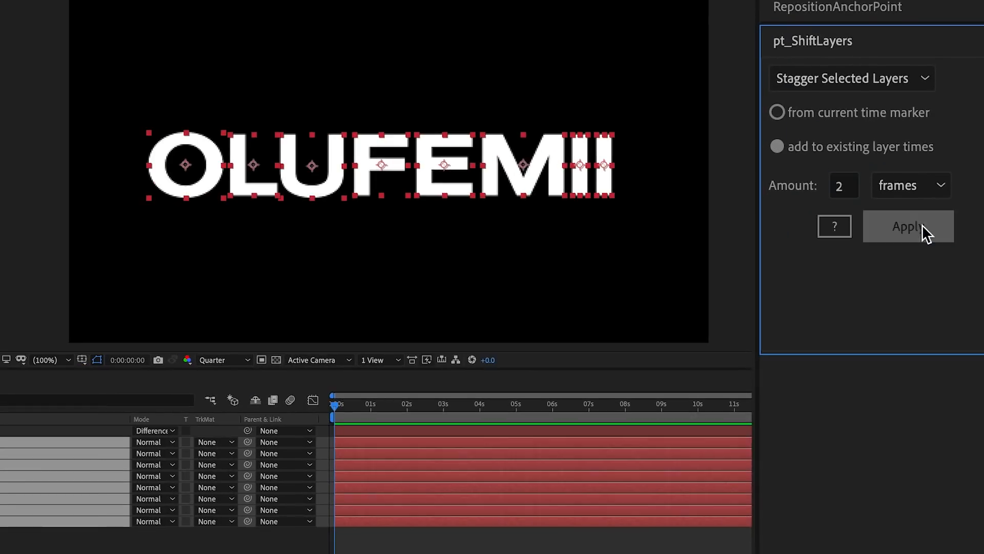
{"action": "left_click", "coordinate": [908, 226]}
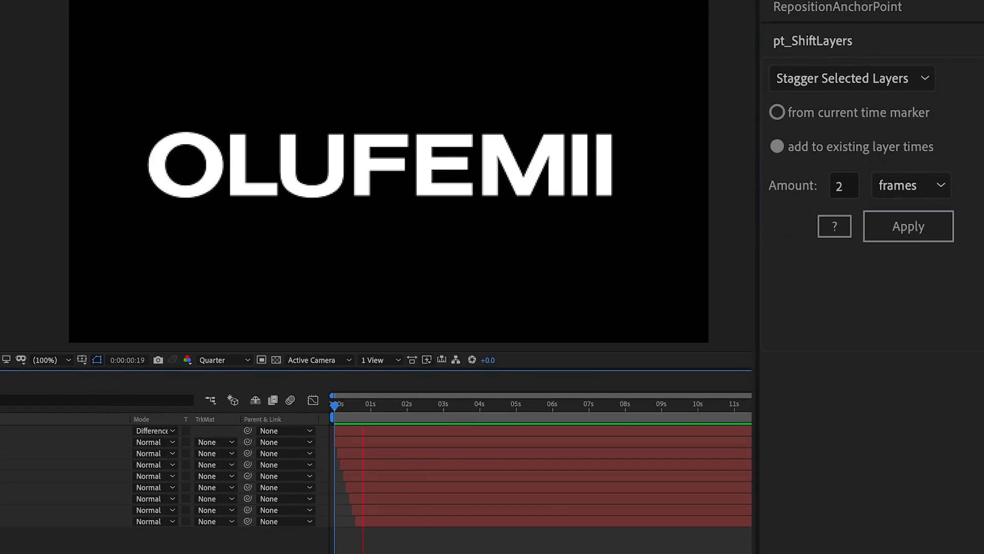
{"action": "left_click", "coordinate": [907, 226]}
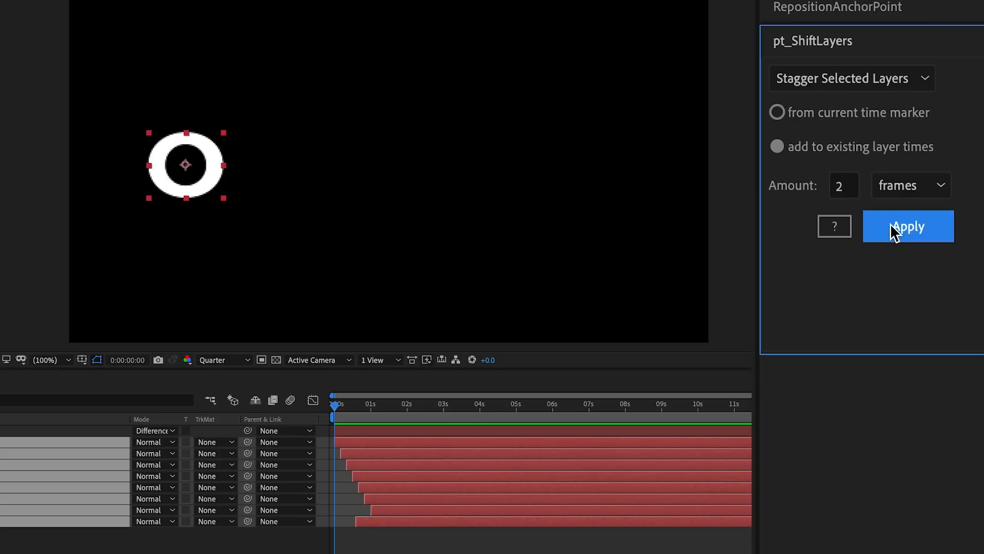
Change the stagger amount to -2 frames and apply it again.
{"action": "left_click", "coordinate": [908, 226]}
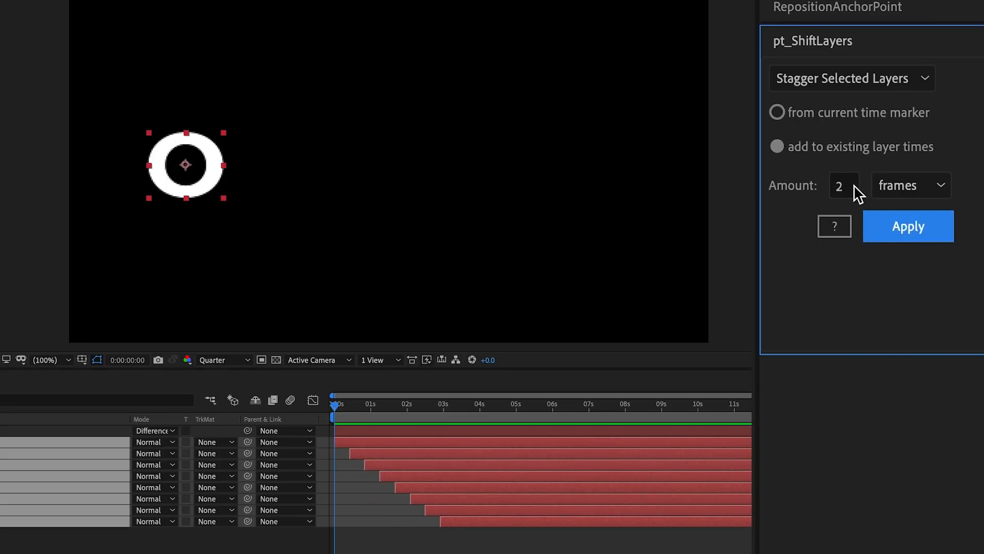
{"action": "type", "text": "-2"}
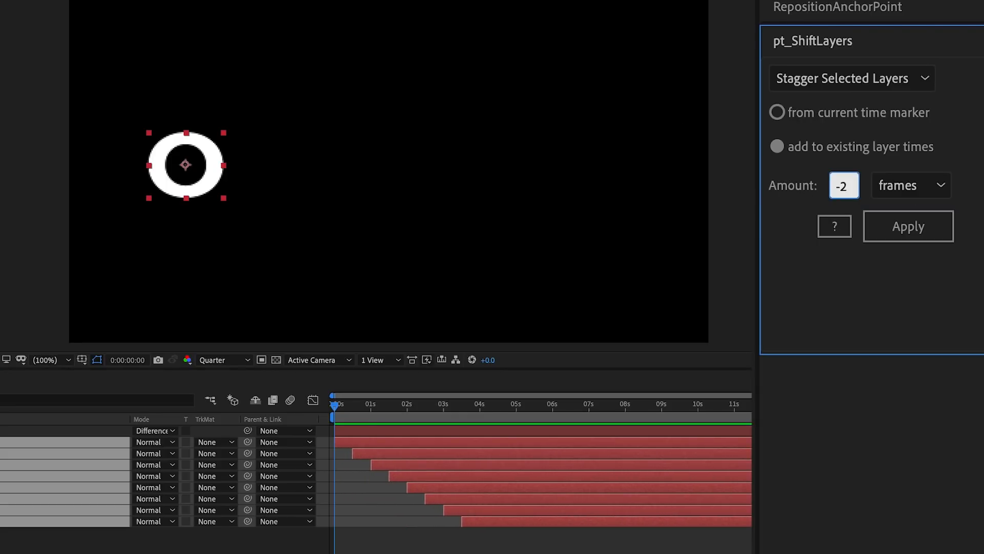
{"action": "left_click", "coordinate": [907, 226]}
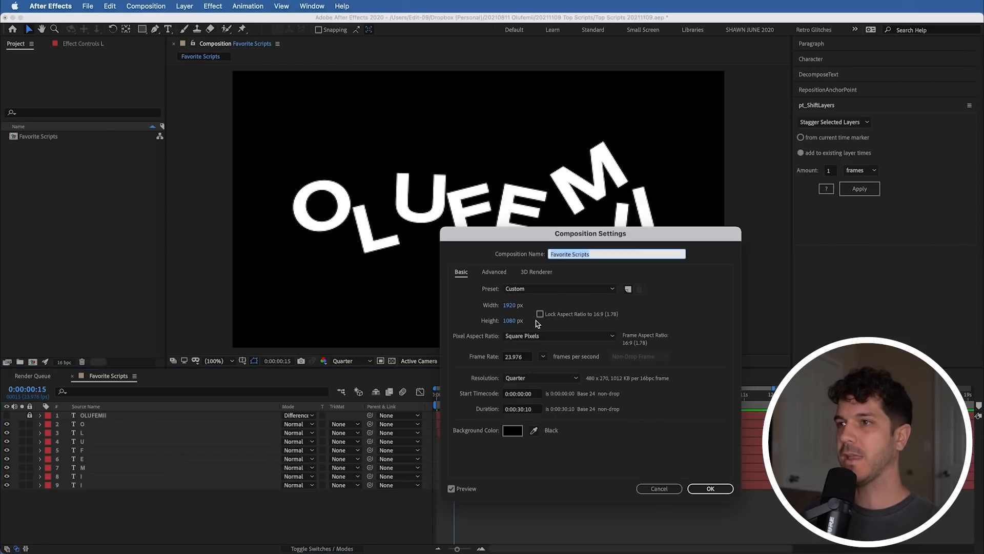
{"action": "type", "text": "38"}
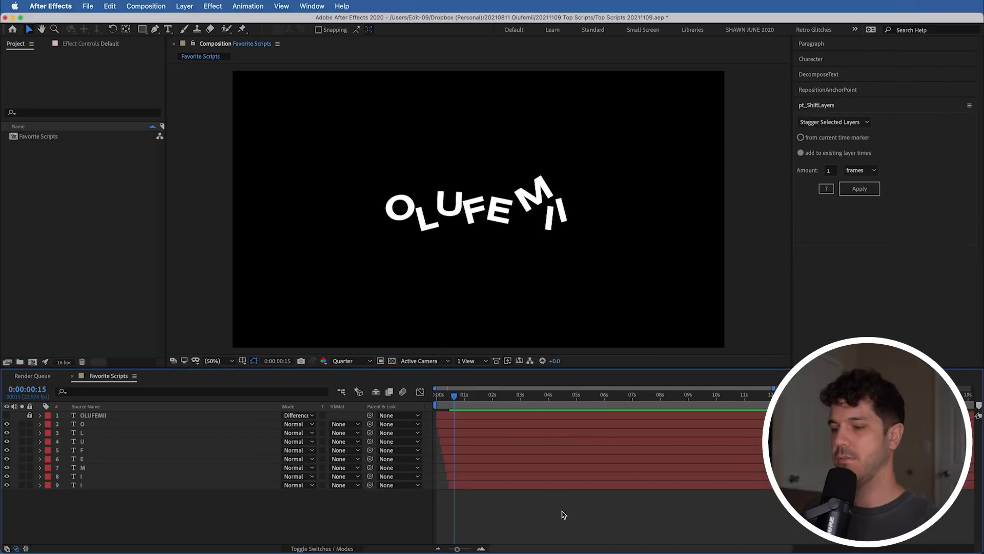
{"action": "left_click", "coordinate": [859, 189]}
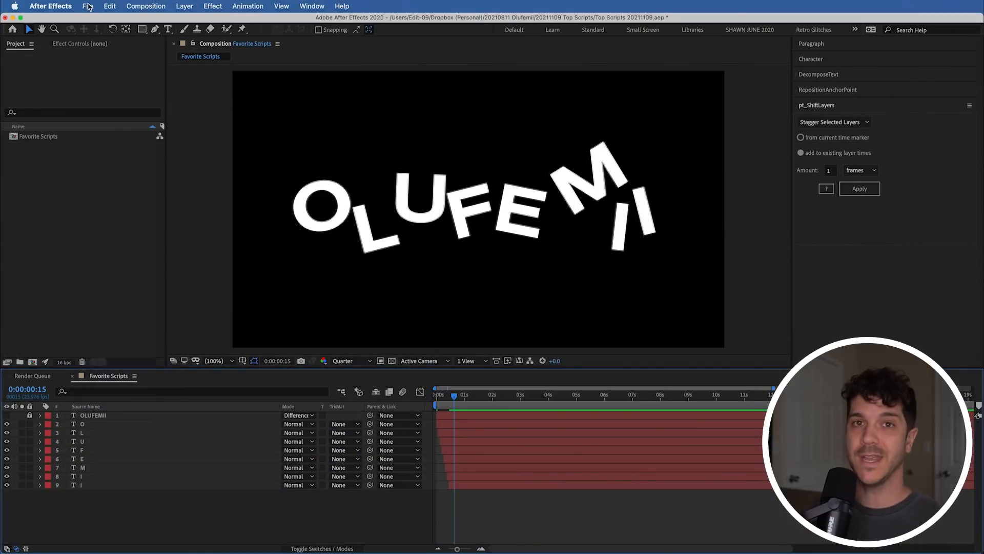
Launch Scale Composition.jsx and enter a new comp width of 3840.
{"action": "left_click", "coordinate": [87, 6]}
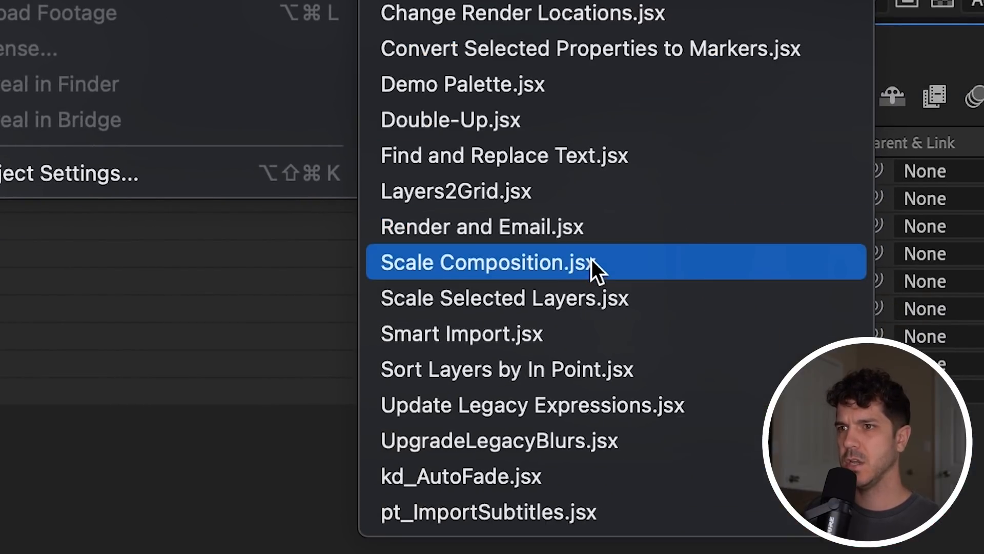
{"action": "left_click", "coordinate": [486, 262]}
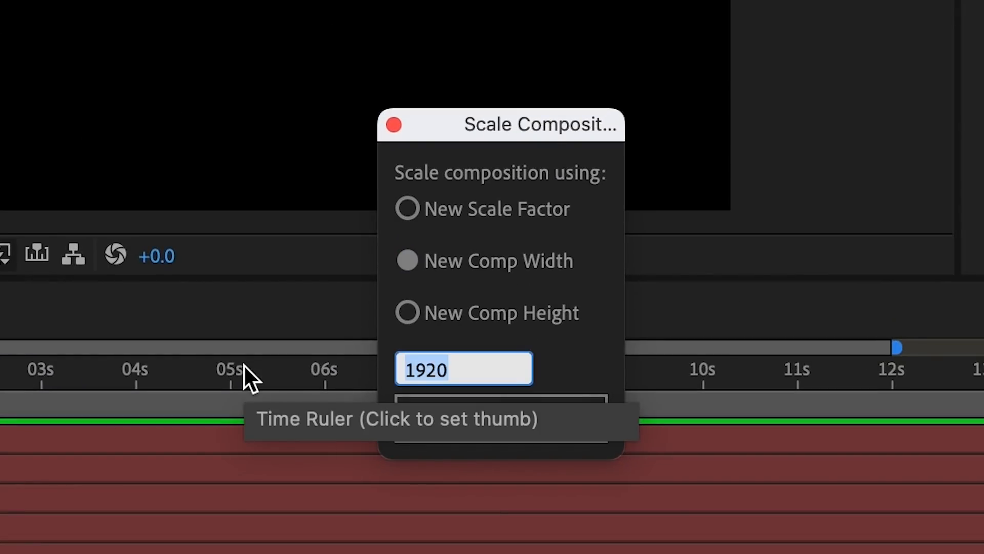
{"action": "type", "text": "3840"}
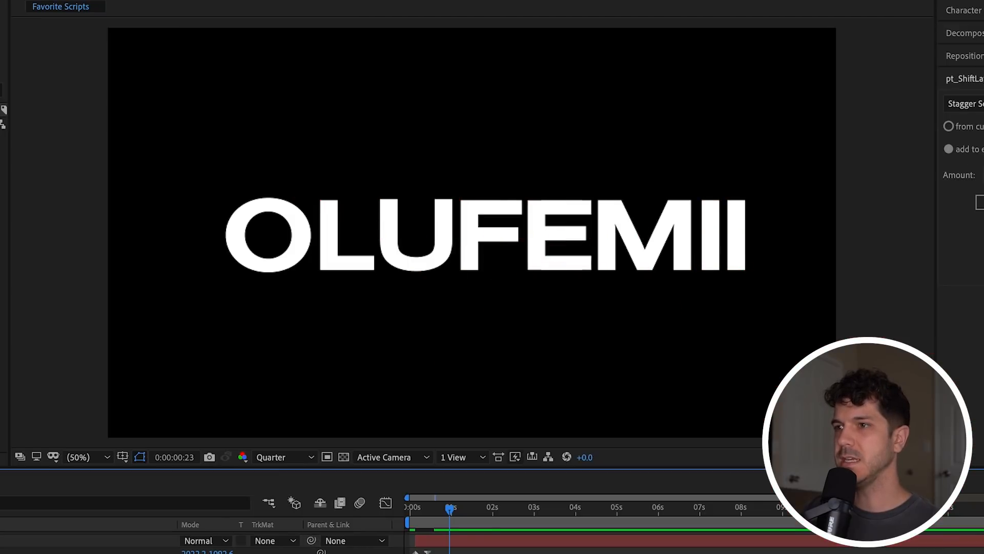
Apply sine easing to the letters' keyframes, first as ease in, then as ease out.
{"action": "left_click_drag", "start_coordinate": [449, 507], "coordinate": [408, 507]}
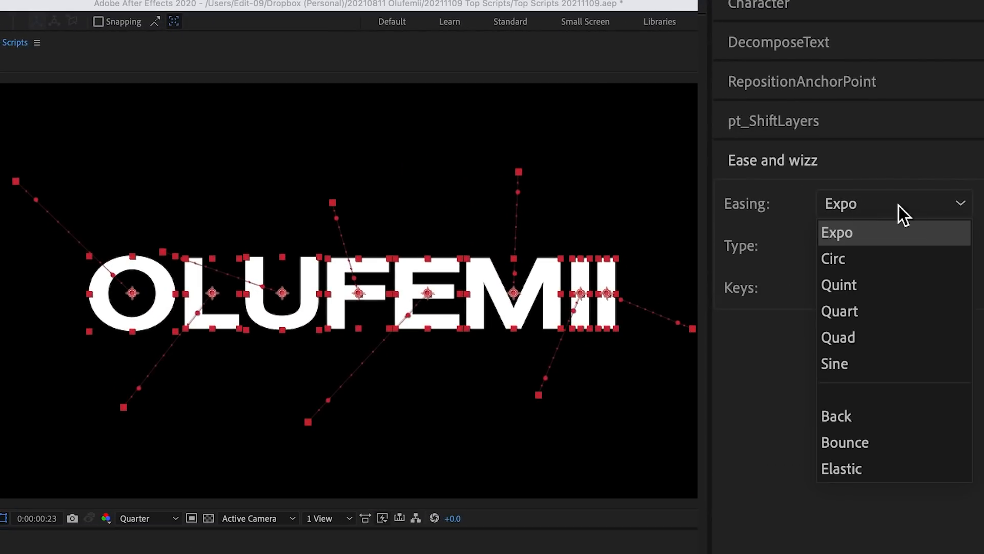
{"action": "left_click", "coordinate": [834, 363]}
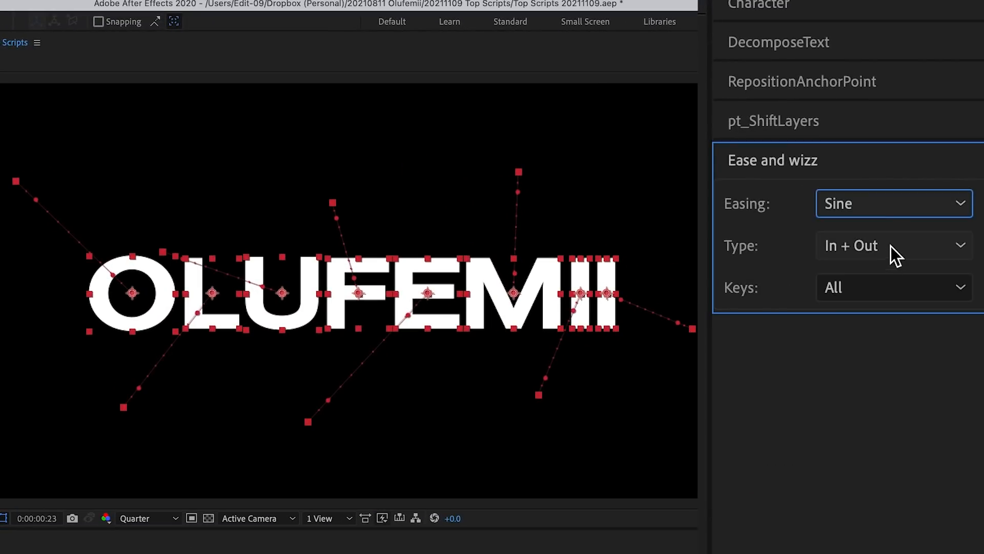
{"action": "left_click", "coordinate": [892, 245]}
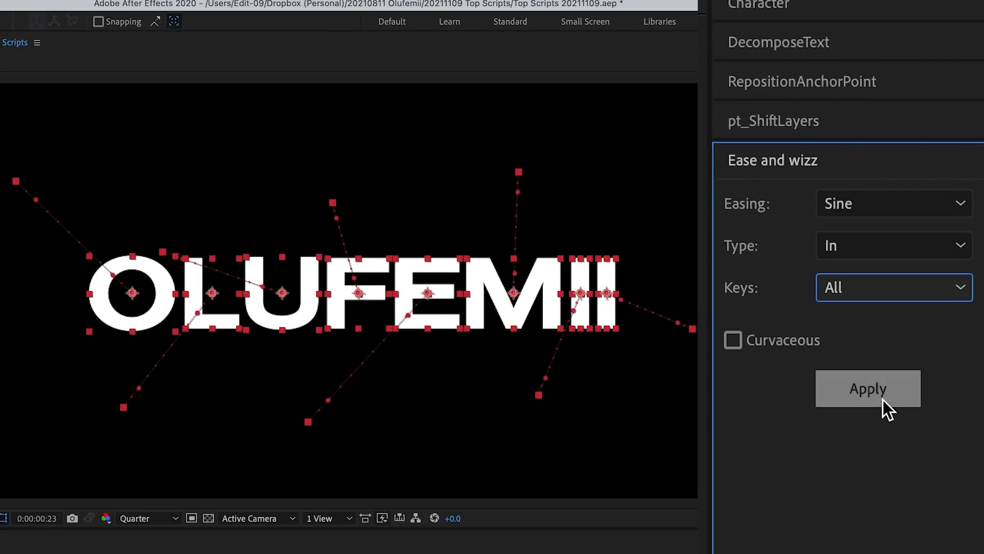
{"action": "left_click", "coordinate": [868, 388]}
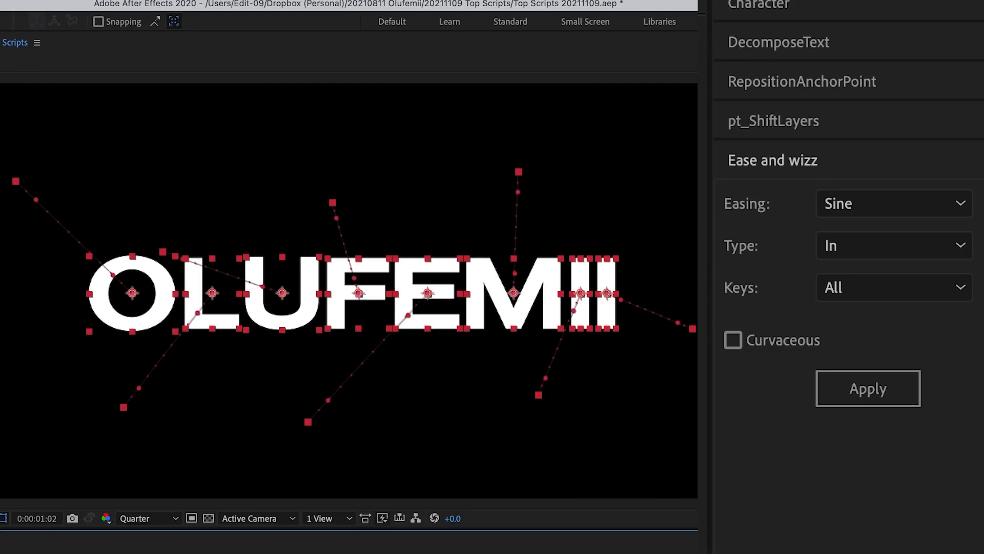
{"action": "left_click", "coordinate": [893, 245]}
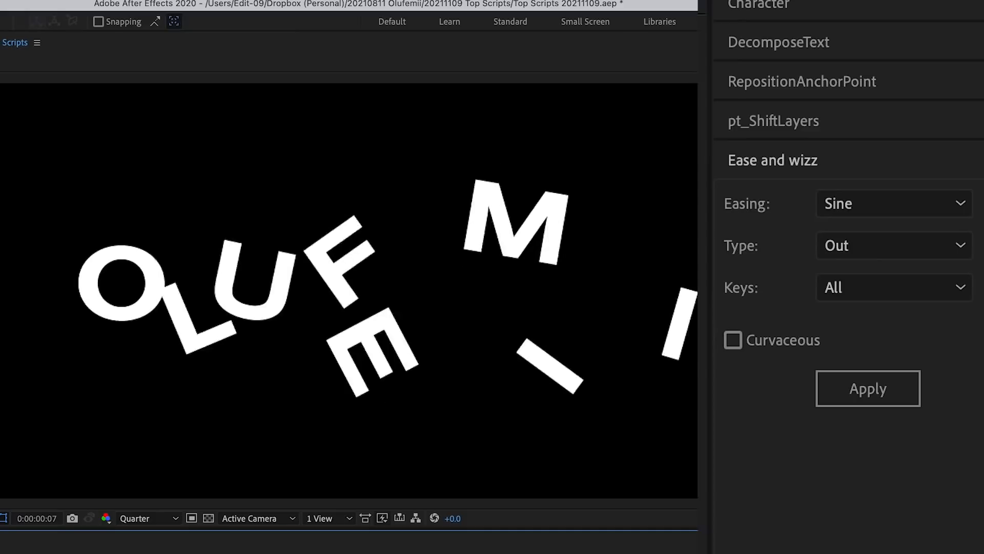
{"action": "left_click", "coordinate": [892, 203]}
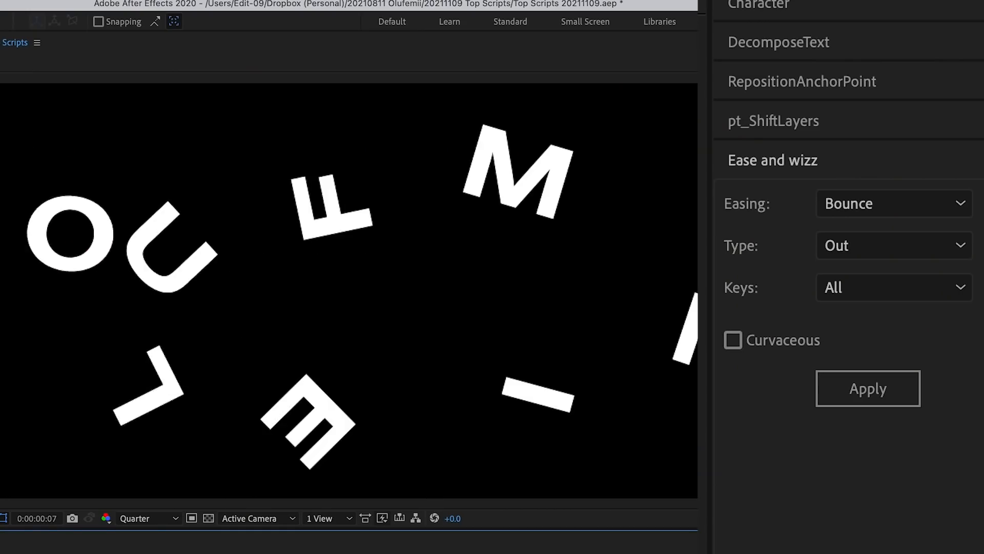
Switch the easing to Elastic and stagger the letter layers one frame apart.
{"action": "left_click", "coordinate": [894, 203]}
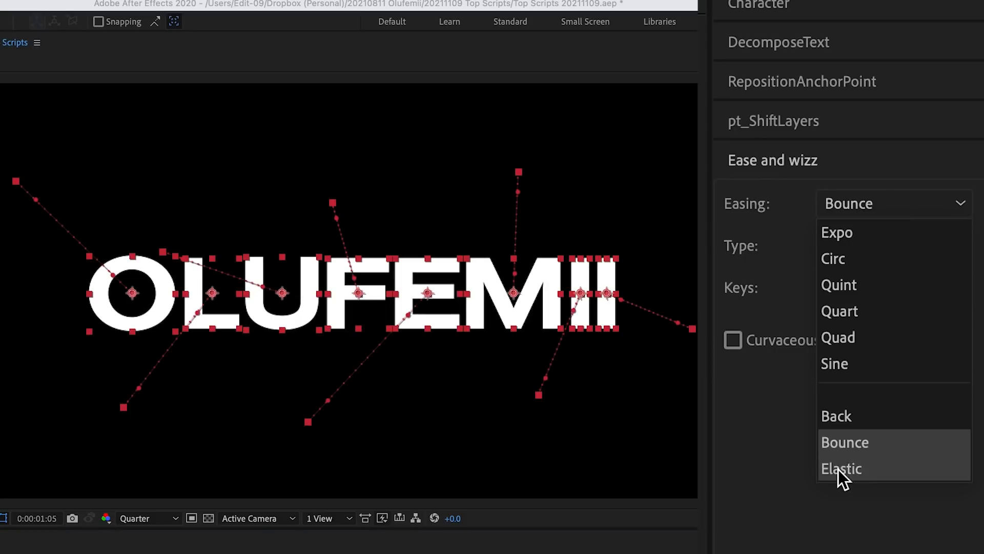
{"action": "left_click", "coordinate": [841, 468]}
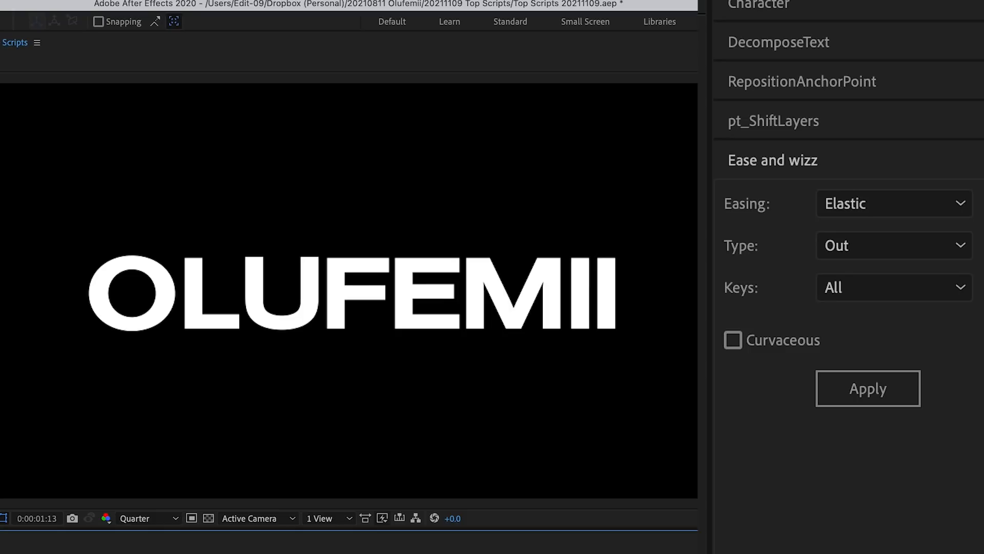
{"action": "left_click", "coordinate": [774, 121]}
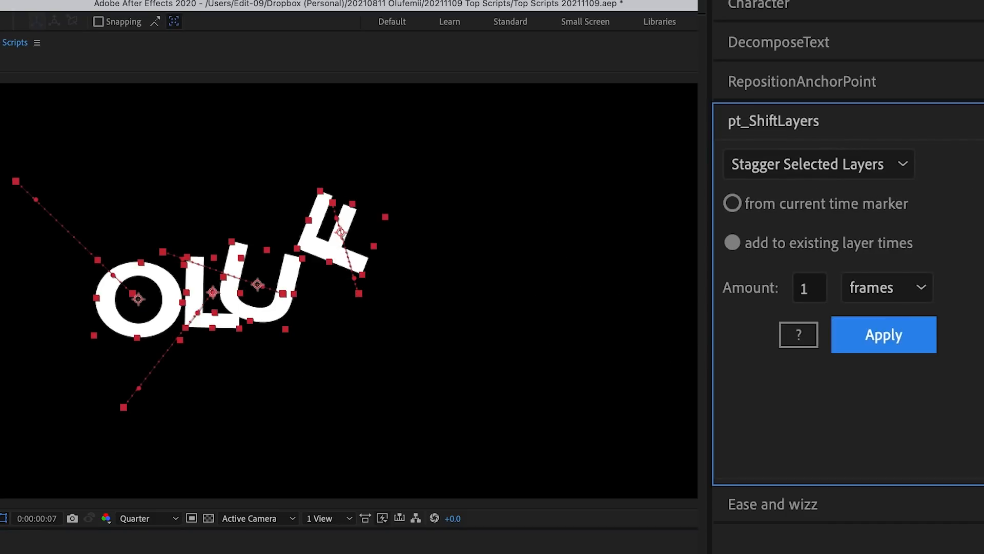
{"action": "left_click", "coordinate": [883, 335]}
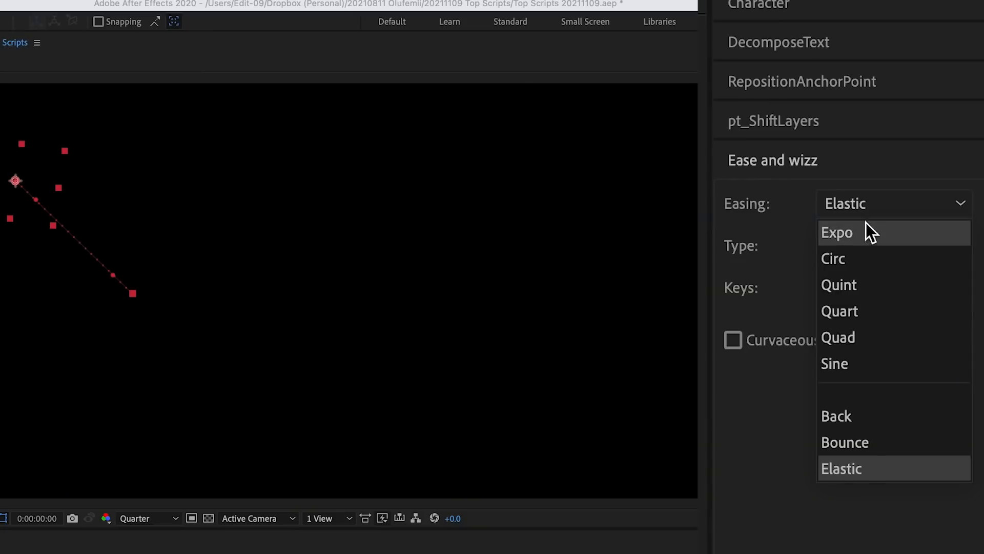
{"action": "left_click", "coordinate": [838, 233]}
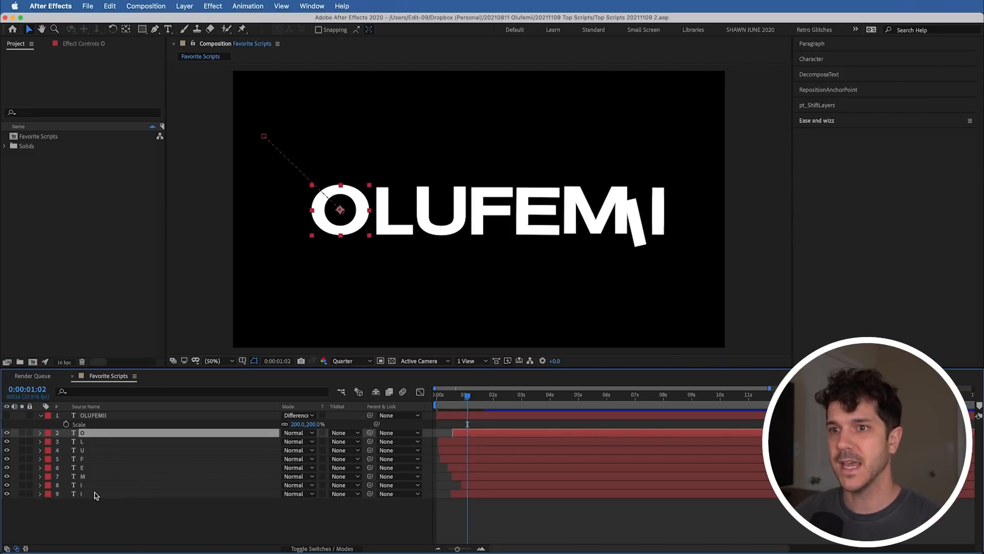
Create shapes from the OLUFEMII text and explode them into separate shape layers.
{"action": "right_click", "coordinate": [92, 415]}
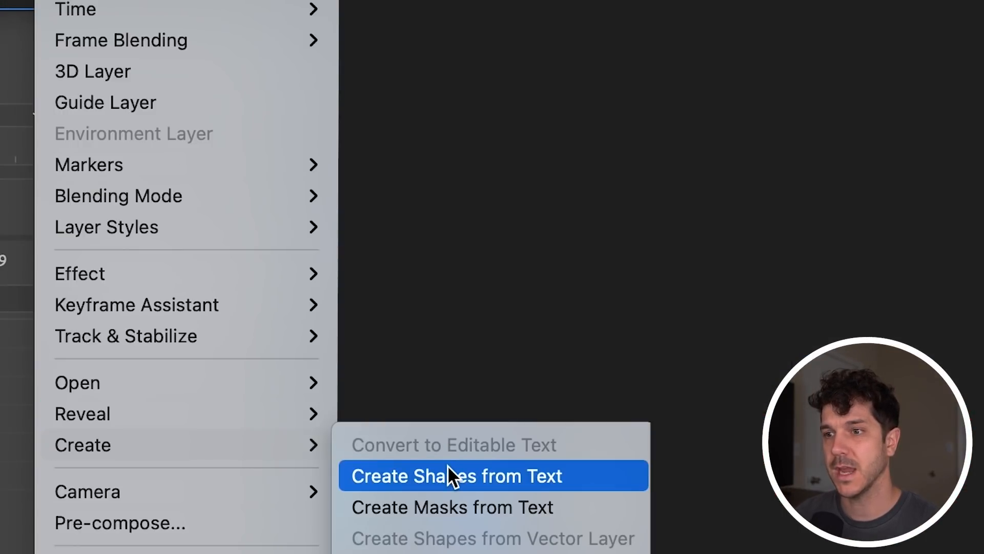
{"action": "left_click", "coordinate": [455, 476]}
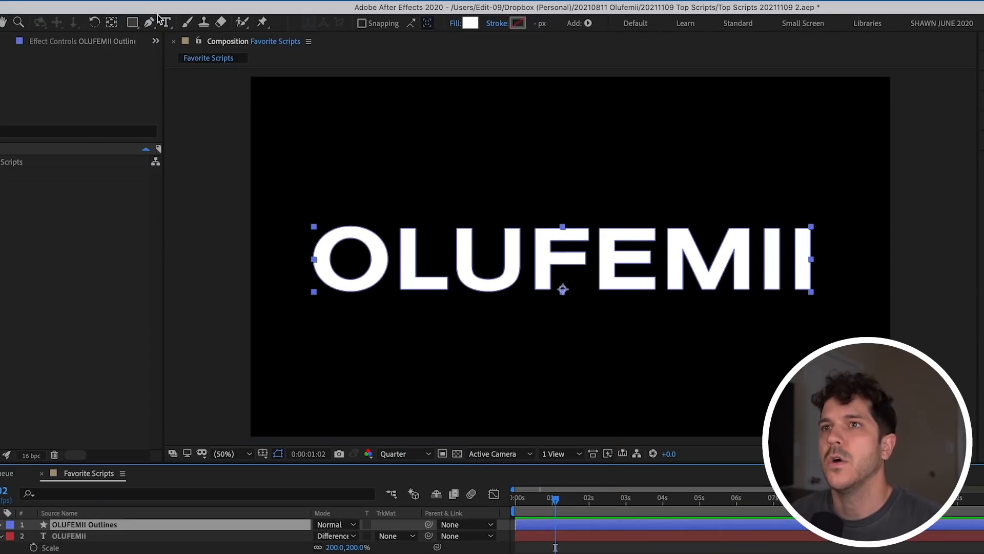
{"action": "left_click", "coordinate": [132, 23]}
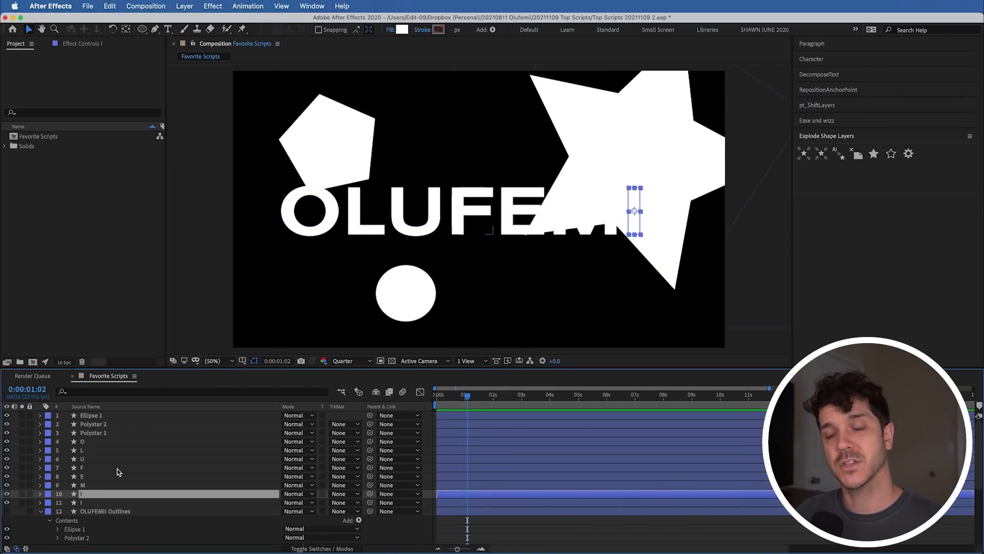
{"action": "left_click", "coordinate": [82, 458]}
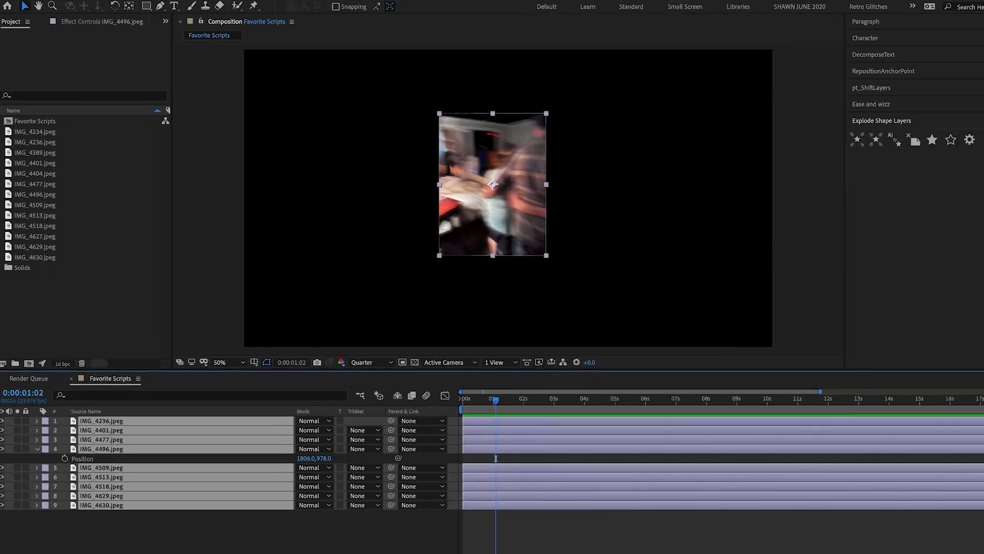
Run the grid script laying the photos out 10 columns across with 5 px spacing.
{"action": "left_click", "coordinate": [112, 215]}
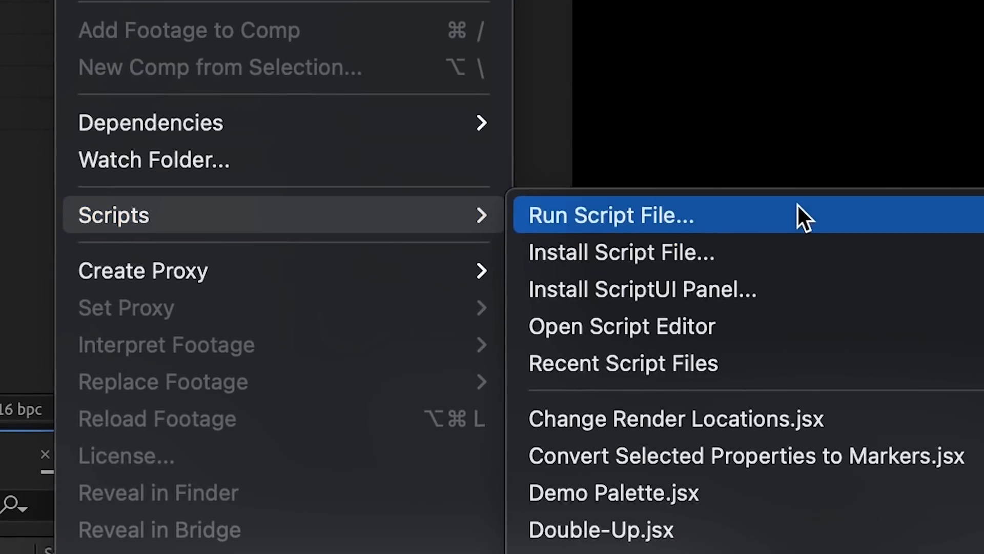
{"action": "left_click", "coordinate": [609, 215]}
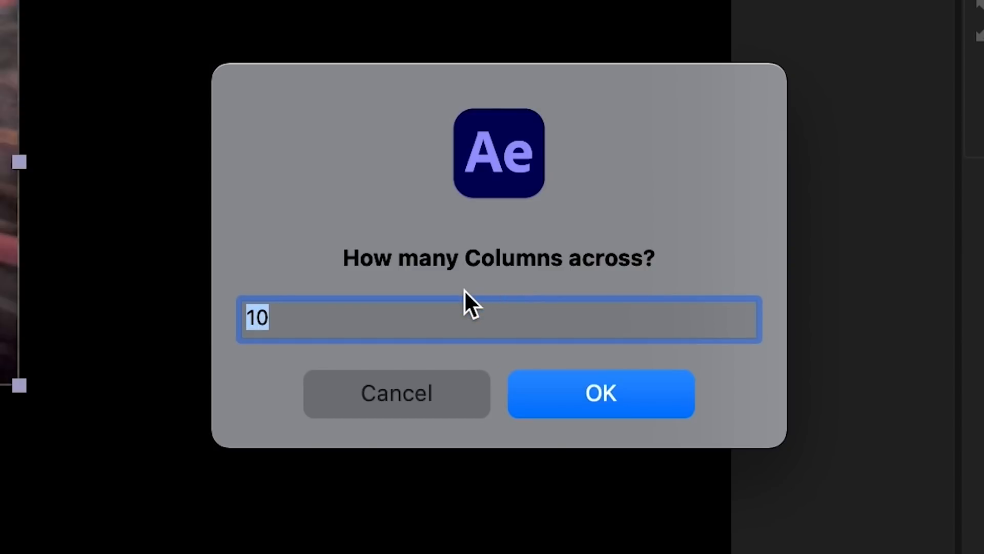
{"action": "left_click", "coordinate": [600, 393]}
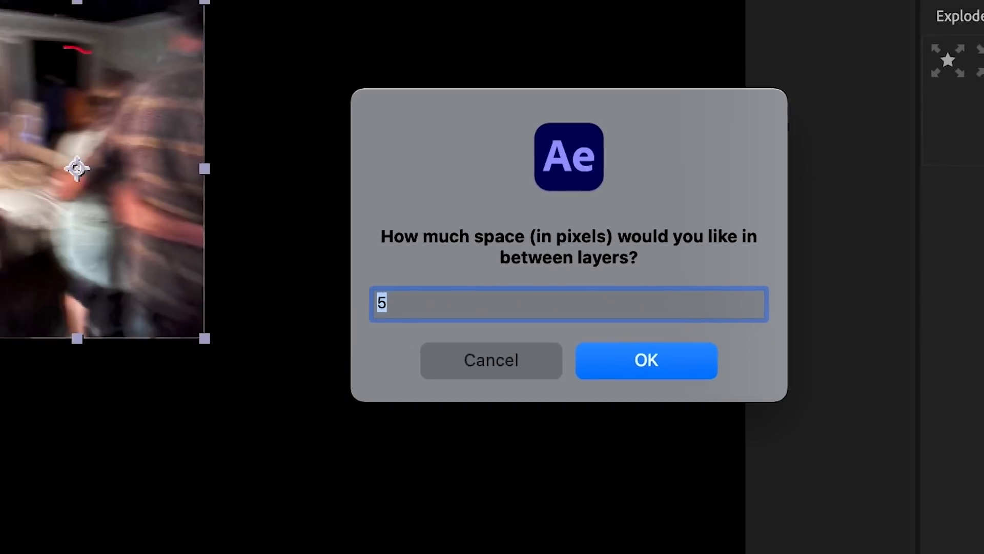
{"action": "left_click", "coordinate": [645, 360]}
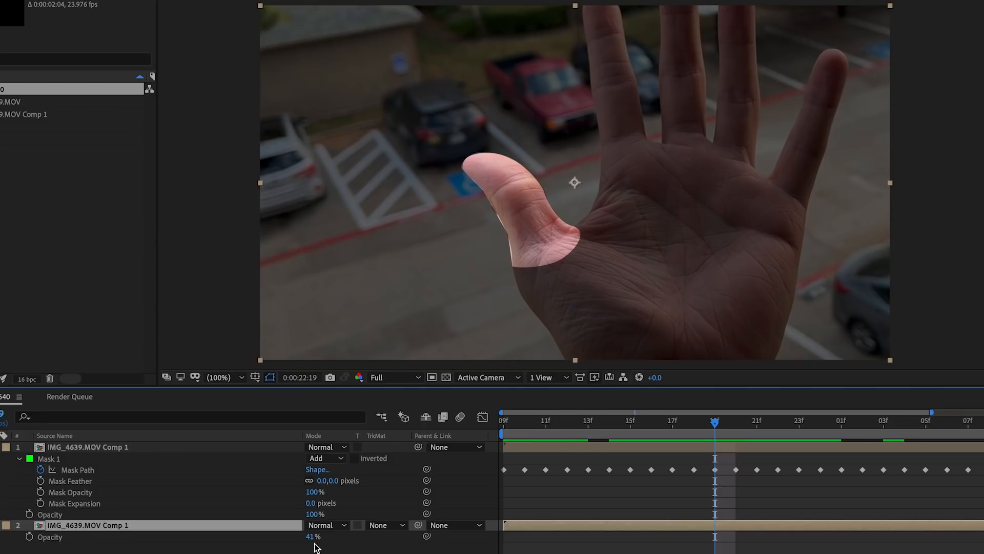
{"action": "mouse_move", "coordinate": [671, 422]}
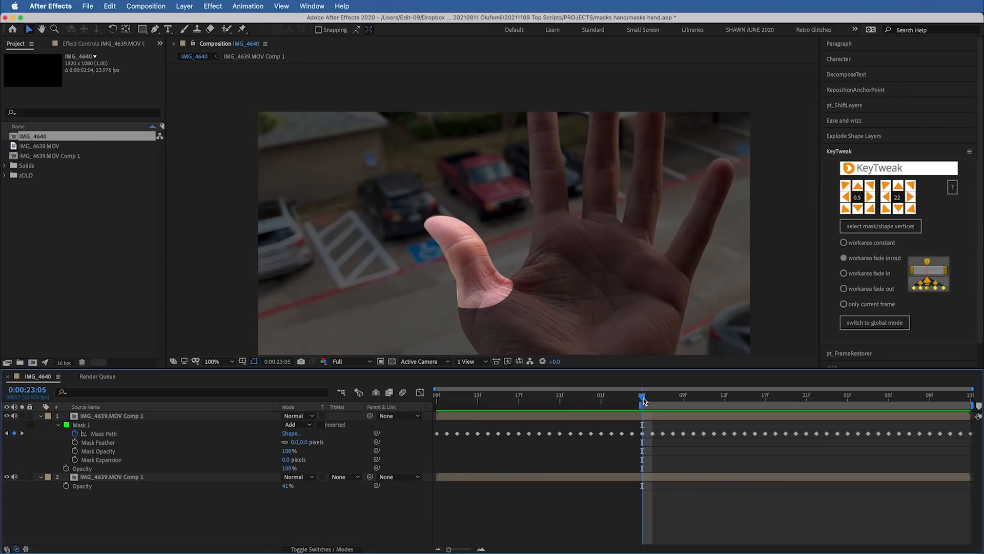
Move to a later point in the thumb mask animation.
{"action": "left_click", "coordinate": [967, 395]}
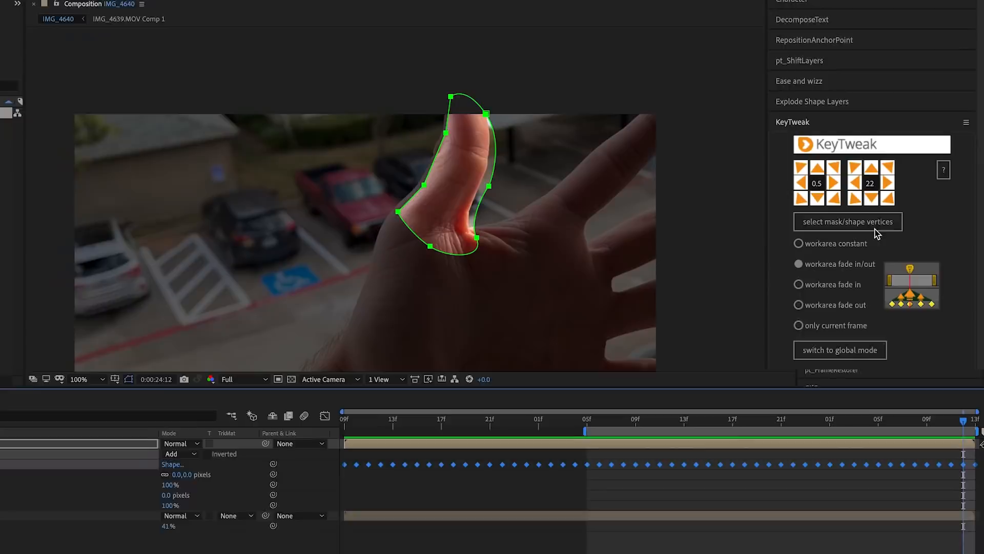
Select a range of the thumb mask's vertices in KeyTweak, starting from vertex 3.
{"action": "left_click", "coordinate": [847, 221]}
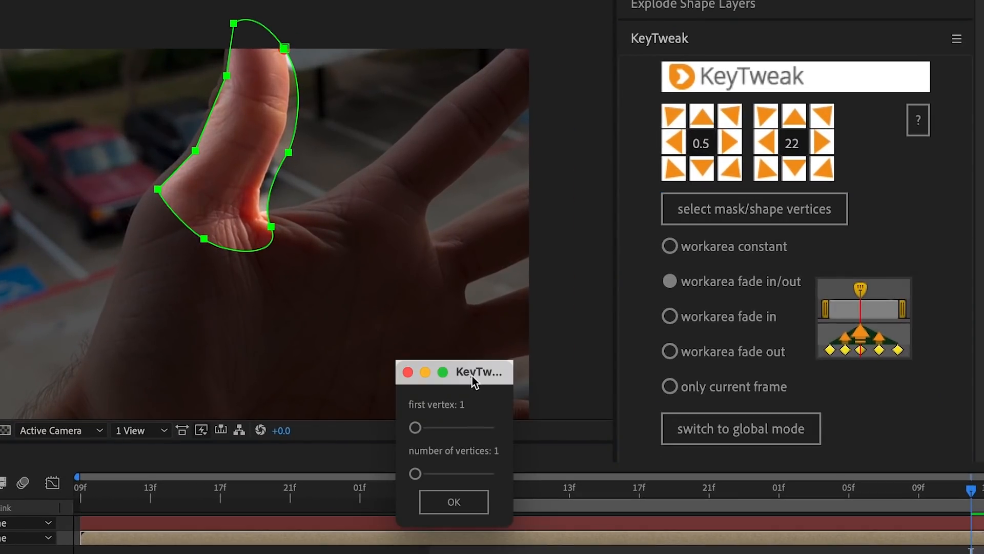
{"action": "left_click_drag", "start_coordinate": [414, 427], "coordinate": [519, 210]}
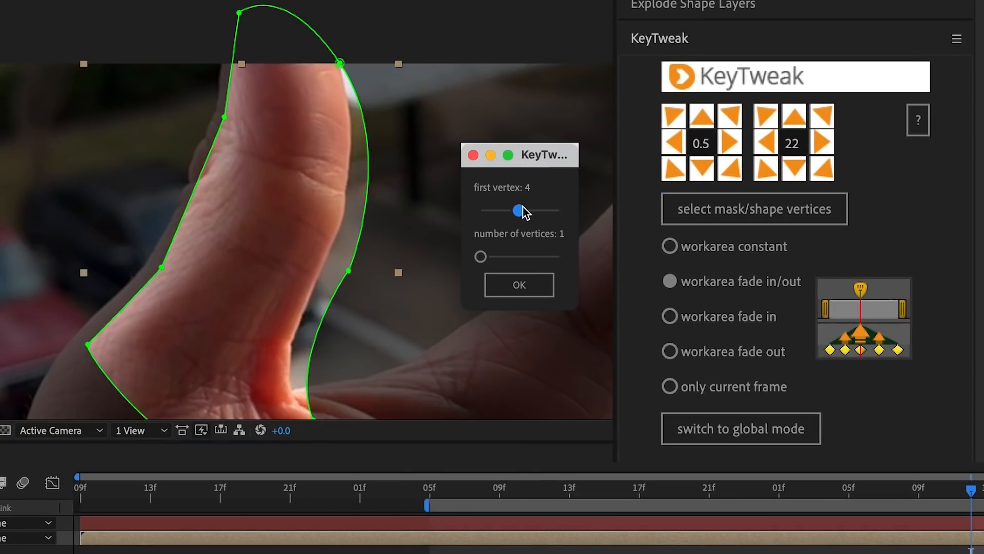
{"action": "left_click_drag", "start_coordinate": [520, 209], "coordinate": [489, 209]}
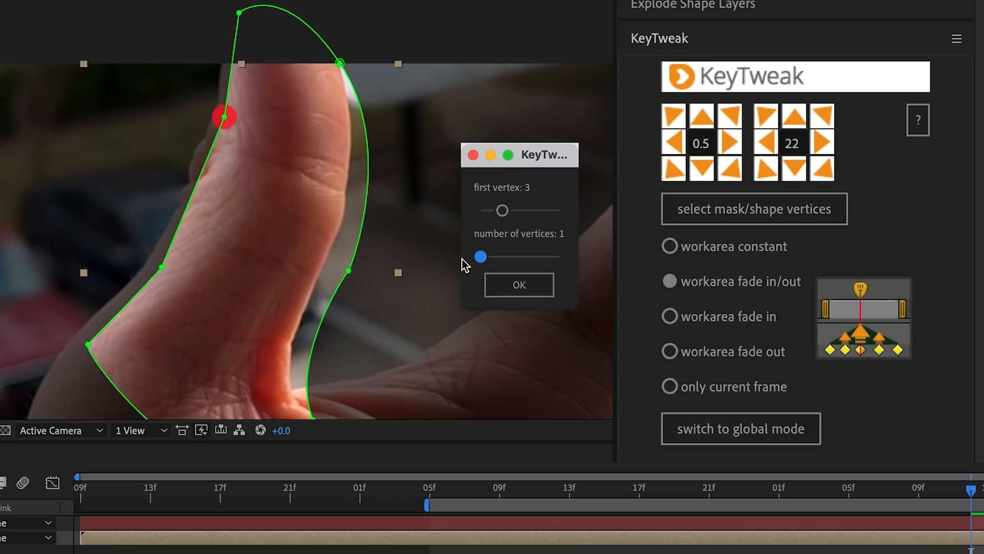
{"action": "left_click_drag", "start_coordinate": [481, 257], "coordinate": [557, 256]}
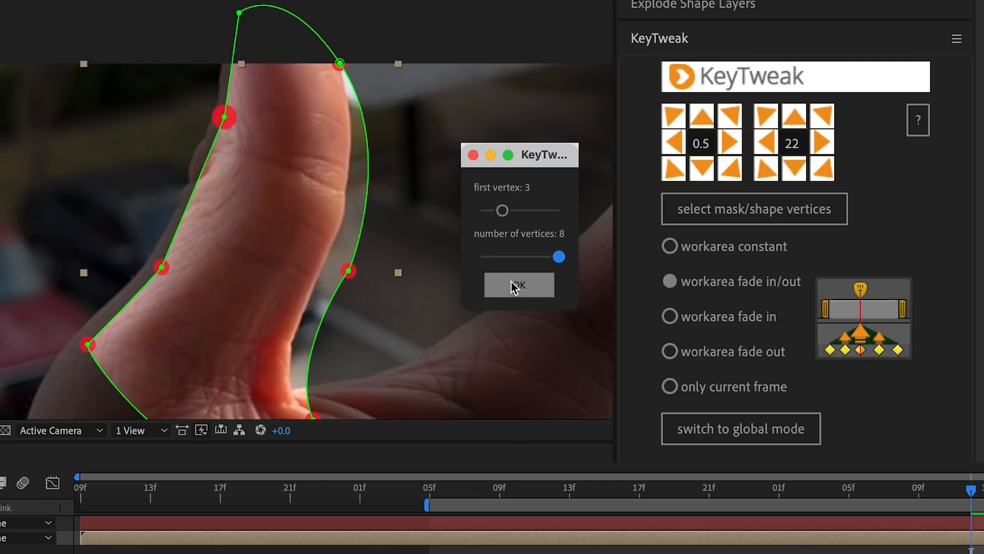
{"action": "left_click", "coordinate": [519, 285]}
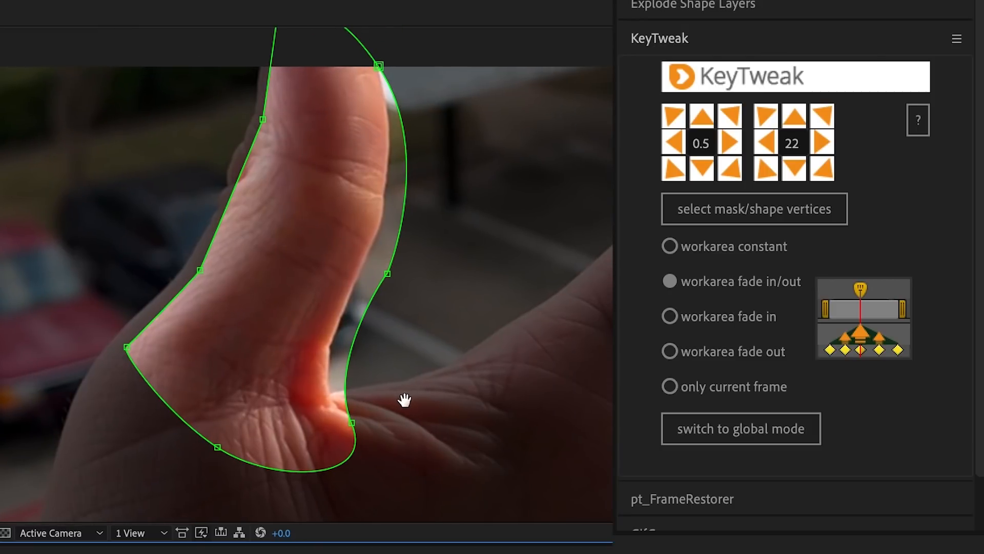
Offset the chosen vertices across keyframes with a work-area fade in/out, then revisit the vertex selection.
{"action": "left_click", "coordinate": [669, 316]}
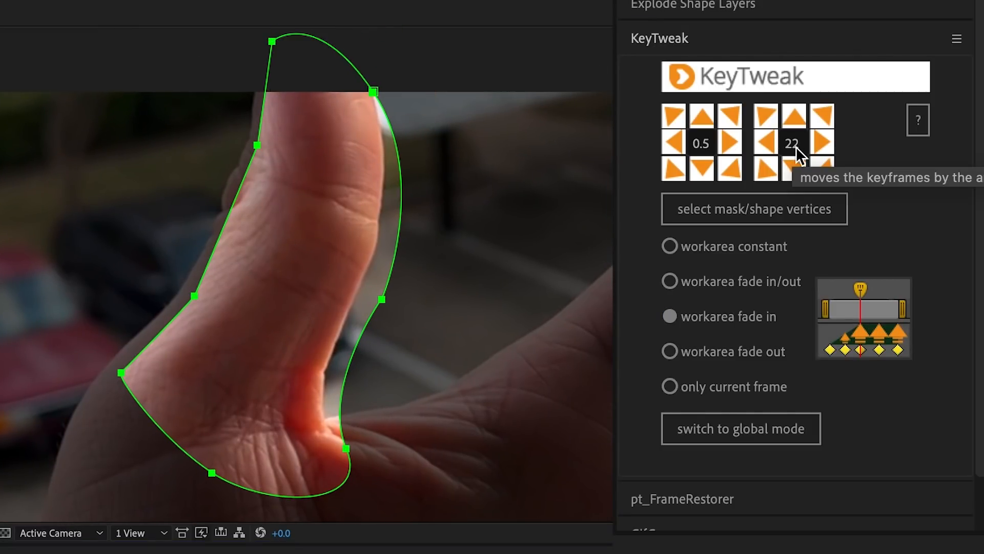
{"action": "left_click", "coordinate": [766, 143]}
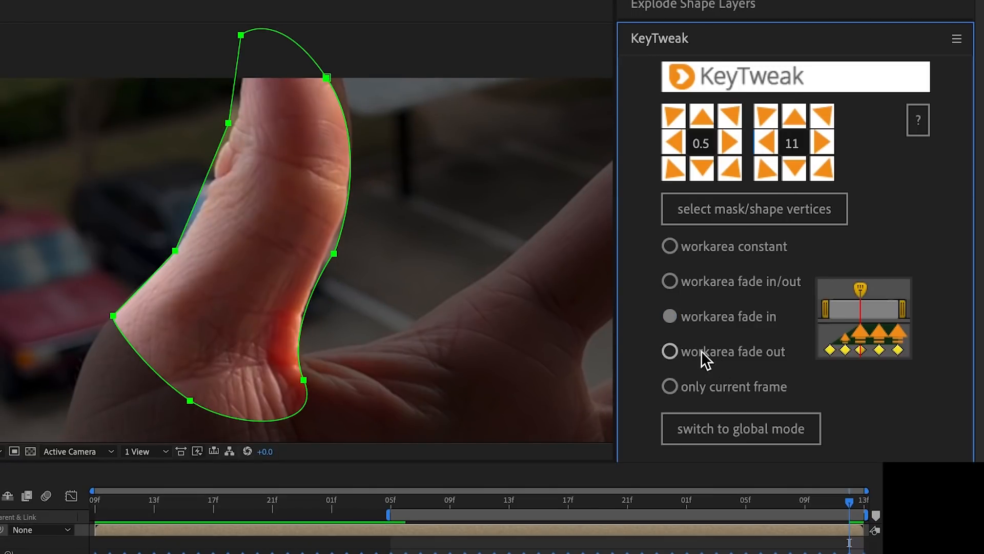
{"action": "left_click", "coordinate": [753, 209]}
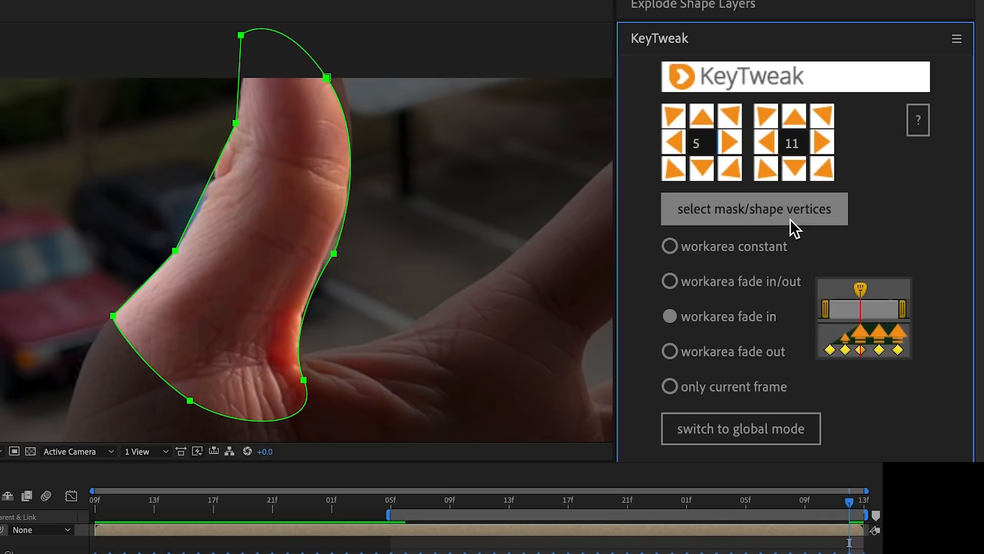
{"action": "left_click", "coordinate": [754, 209]}
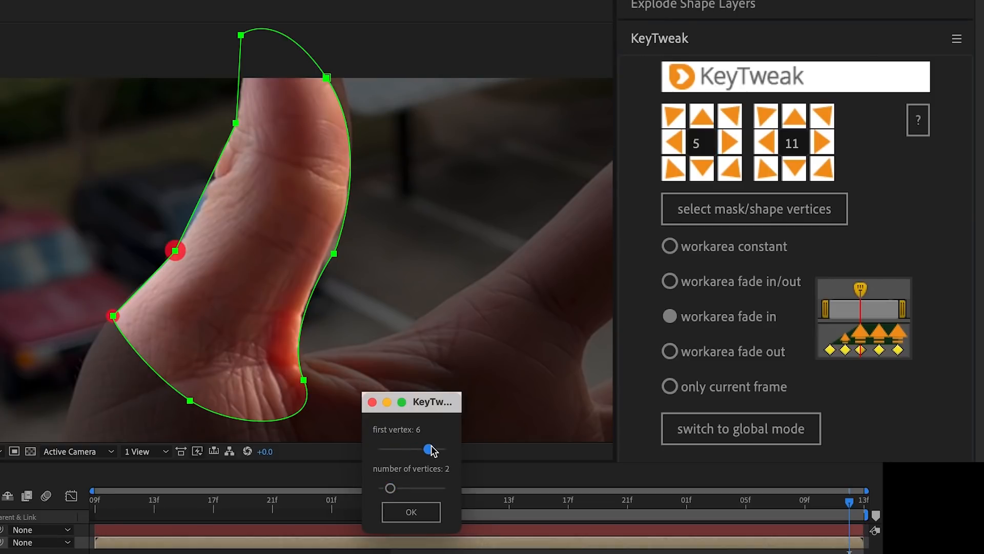
{"action": "left_click", "coordinate": [410, 511]}
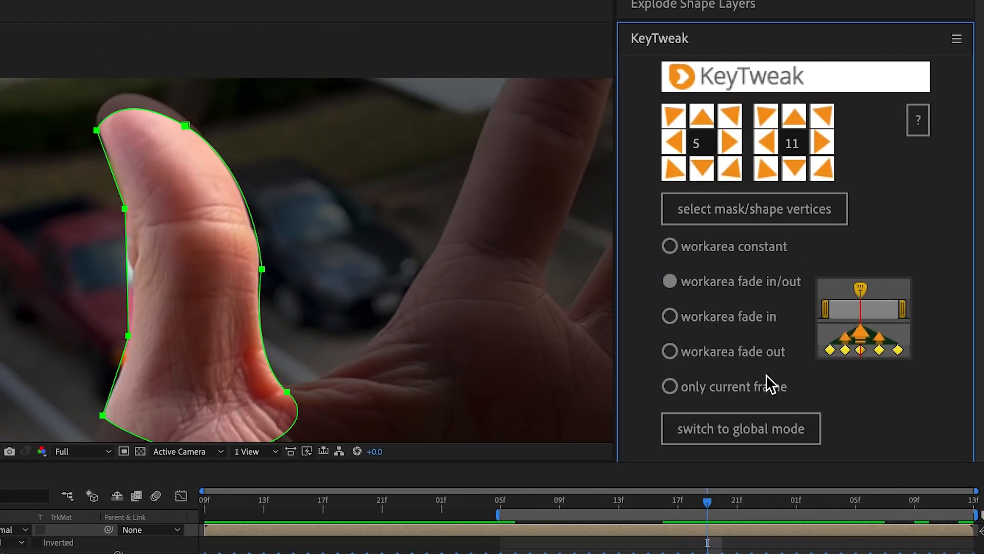
{"action": "left_click", "coordinate": [753, 208]}
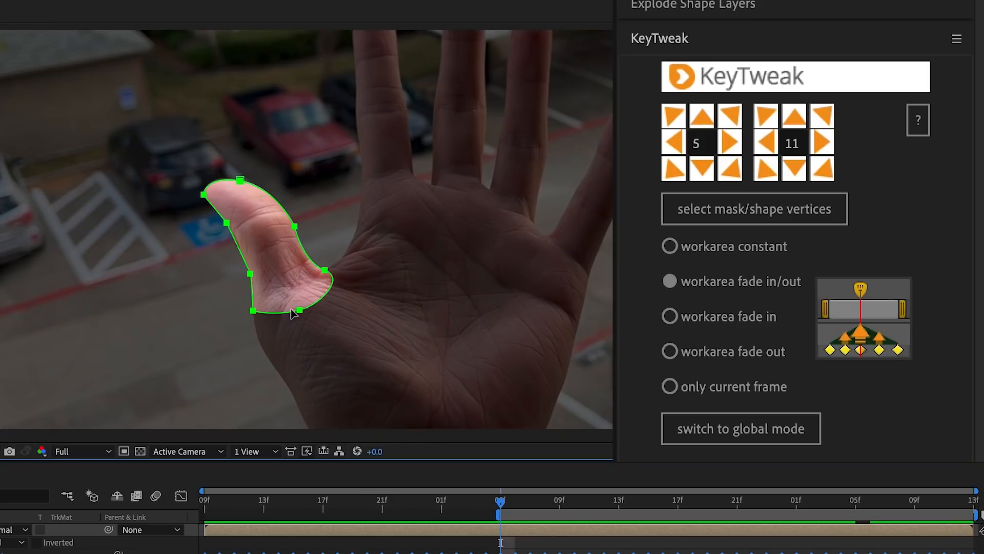
{"action": "mouse_move", "coordinate": [756, 297]}
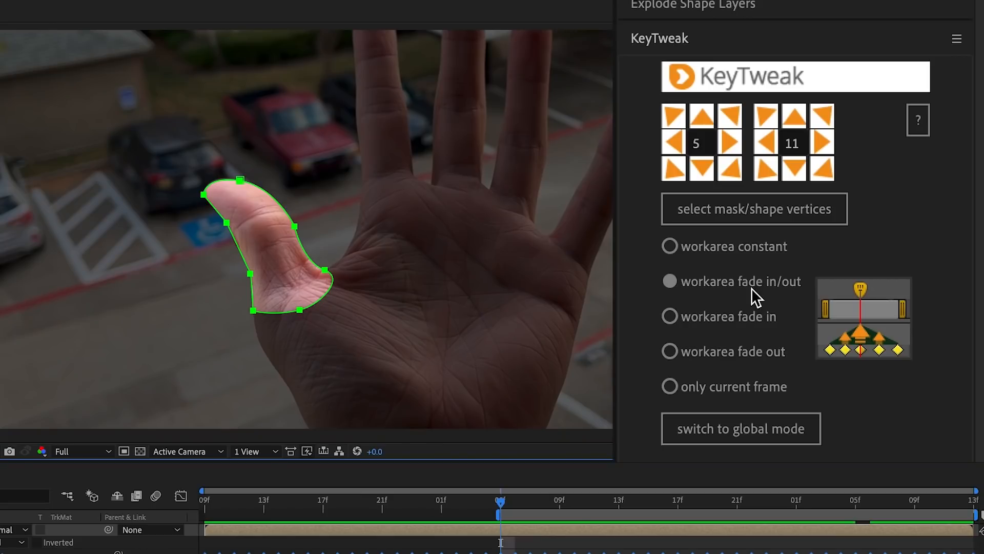
With work-area constant mode, select only bottom vertex 6 of the thumb mask and nudge it by the step amount.
{"action": "left_click", "coordinate": [669, 246]}
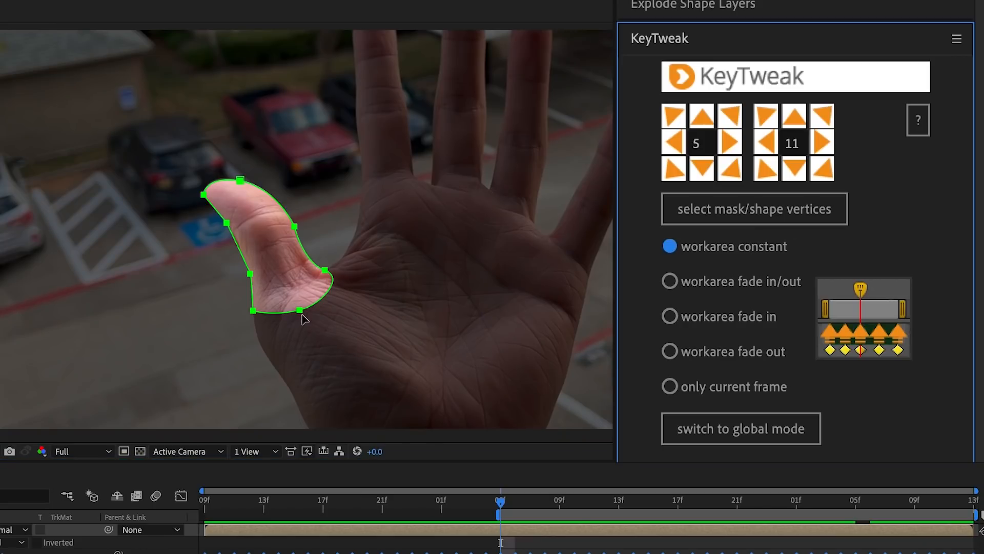
{"action": "left_click", "coordinate": [753, 208]}
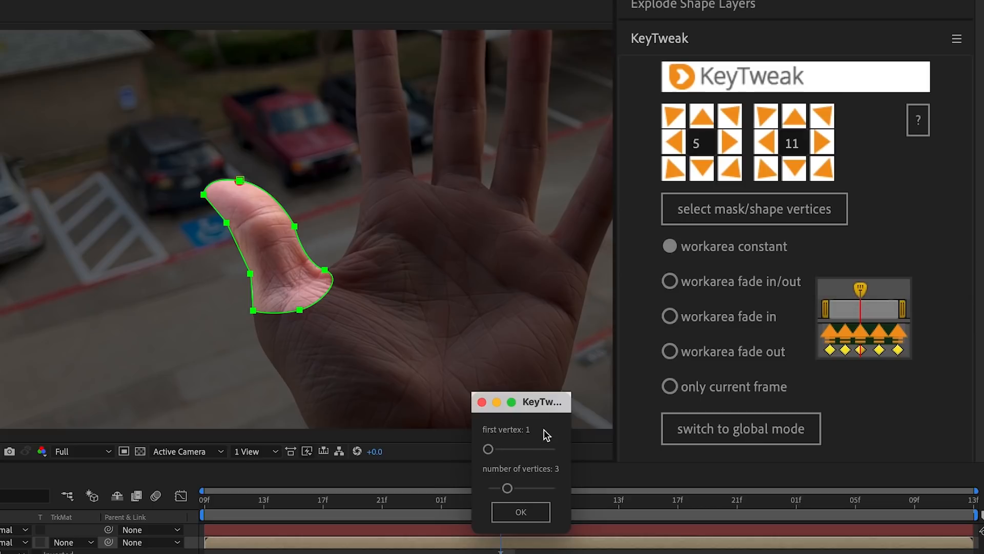
{"action": "left_click_drag", "start_coordinate": [507, 488], "coordinate": [489, 488]}
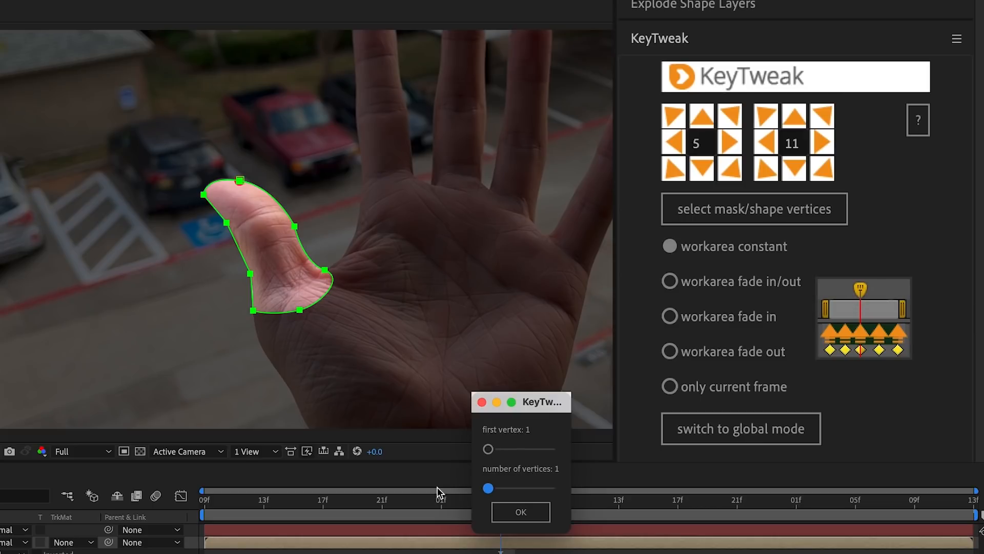
{"action": "left_click_drag", "start_coordinate": [488, 449], "coordinate": [490, 449]}
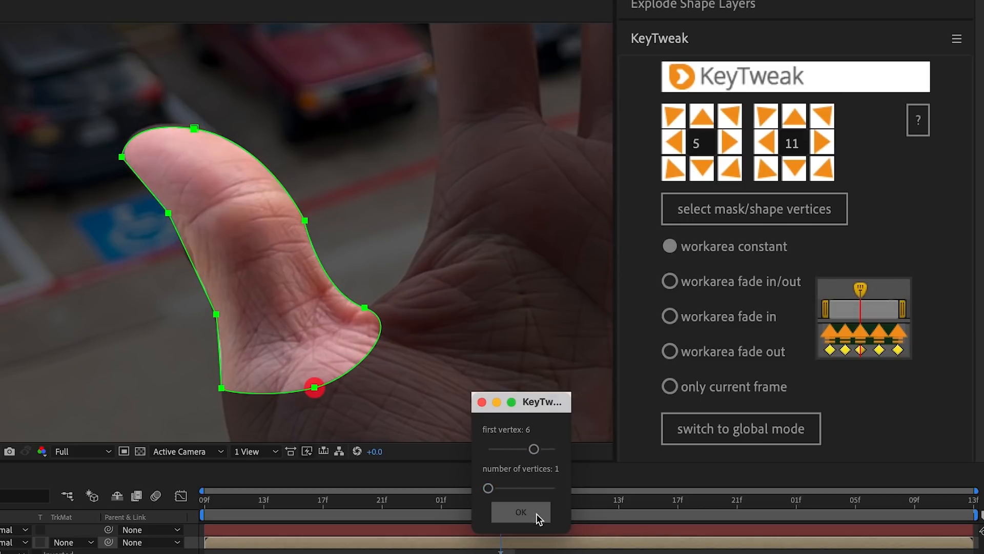
{"action": "left_click", "coordinate": [520, 512]}
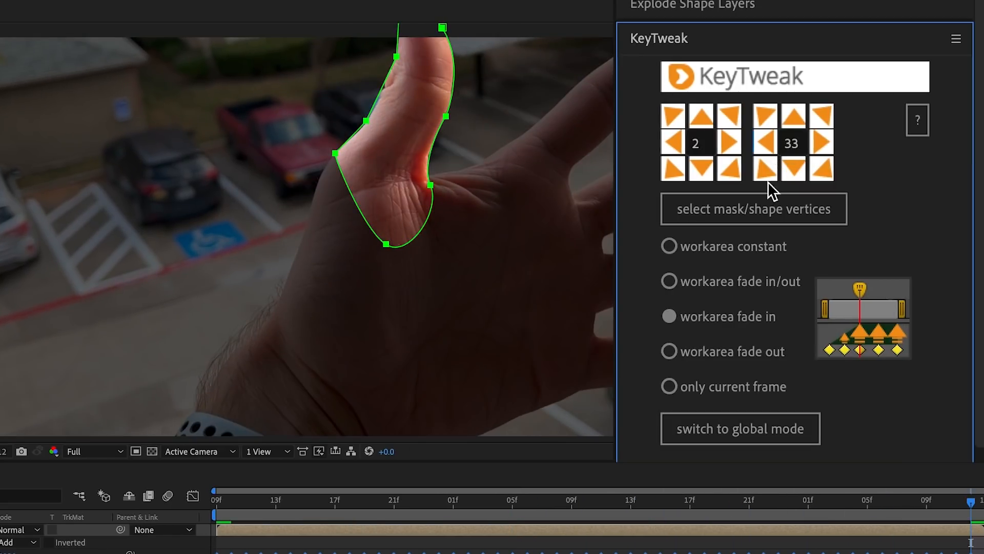
{"action": "left_click", "coordinate": [668, 246]}
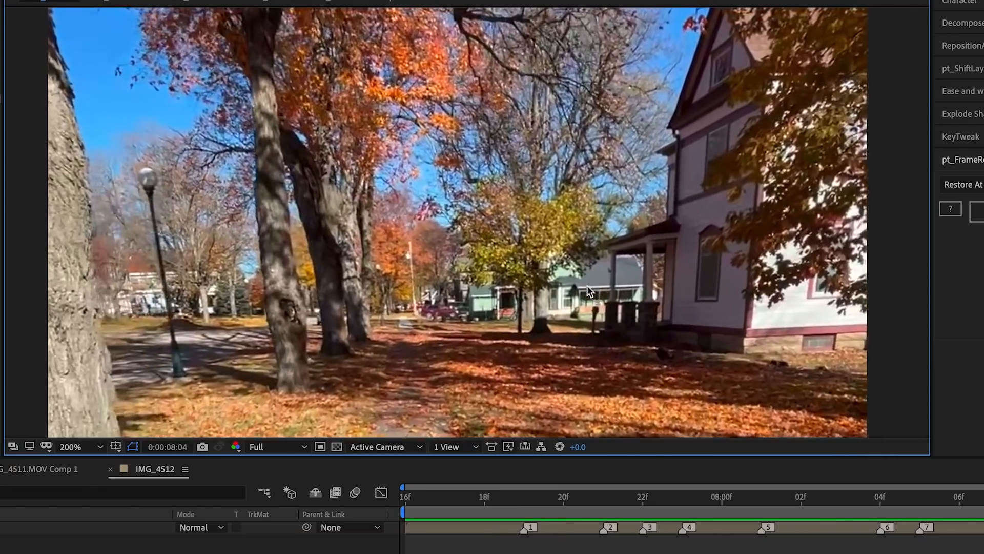
Run pt_FrameRestorer's Restore on the marked bad frames of the IMG_4512 autumn street clip.
{"action": "left_click", "coordinate": [841, 497]}
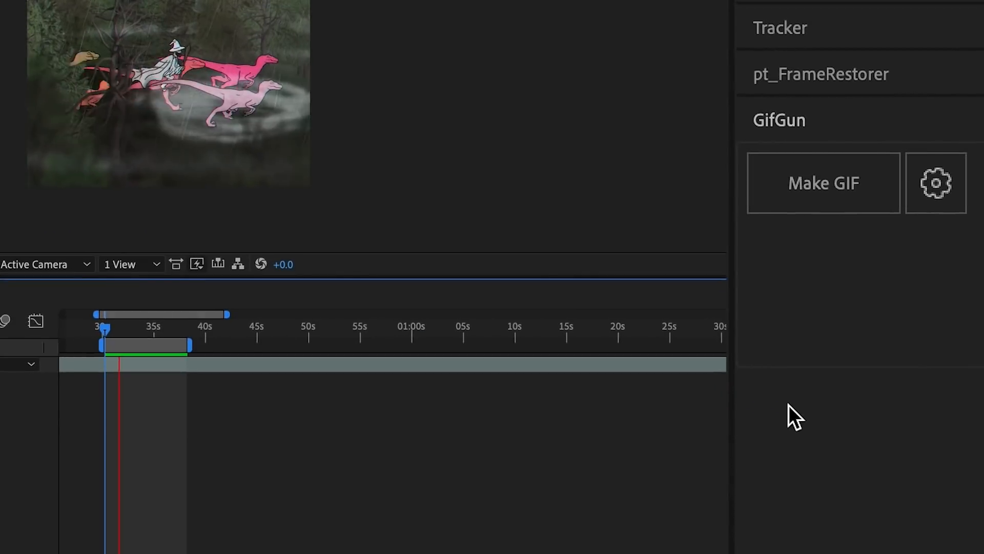
Set GifGun to 12 fps, 128 max colours and Compress, then render the raptor work area as a GIF.
{"action": "left_click", "coordinate": [936, 182]}
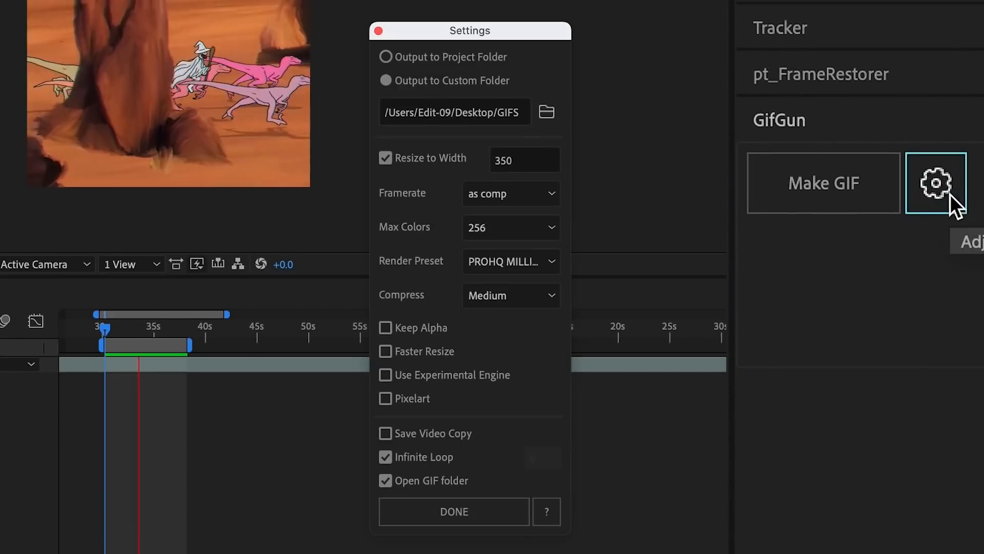
{"action": "left_click", "coordinate": [524, 160]}
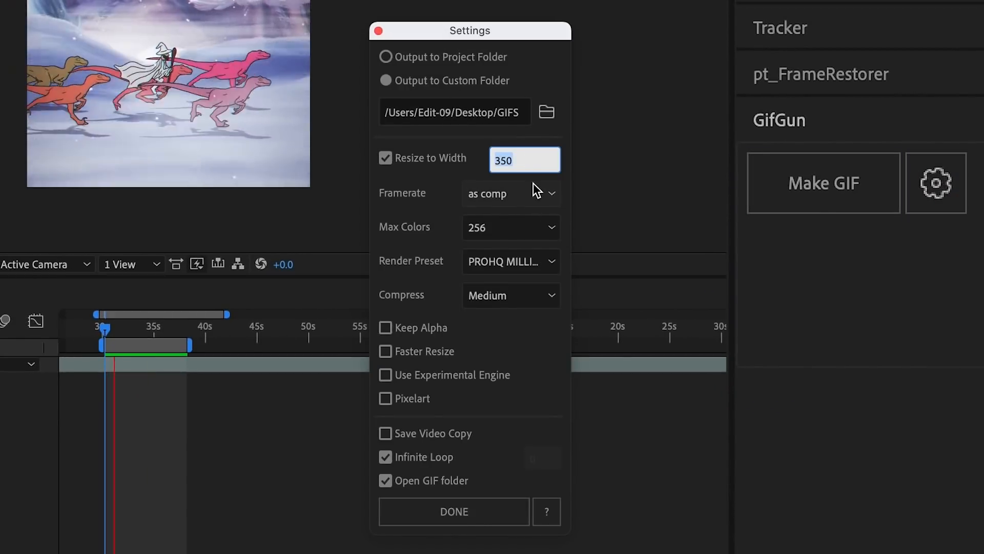
{"action": "left_click", "coordinate": [511, 193]}
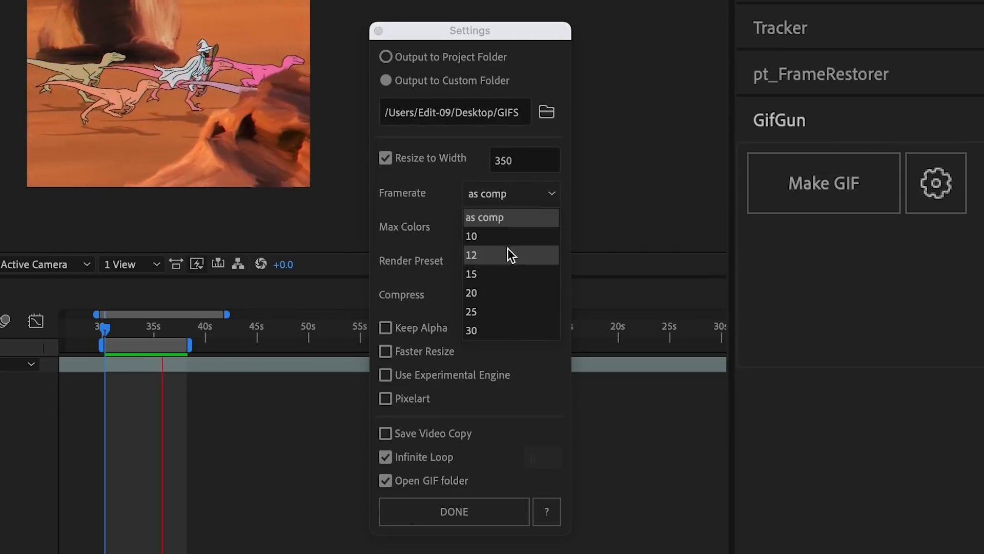
{"action": "left_click", "coordinate": [470, 254]}
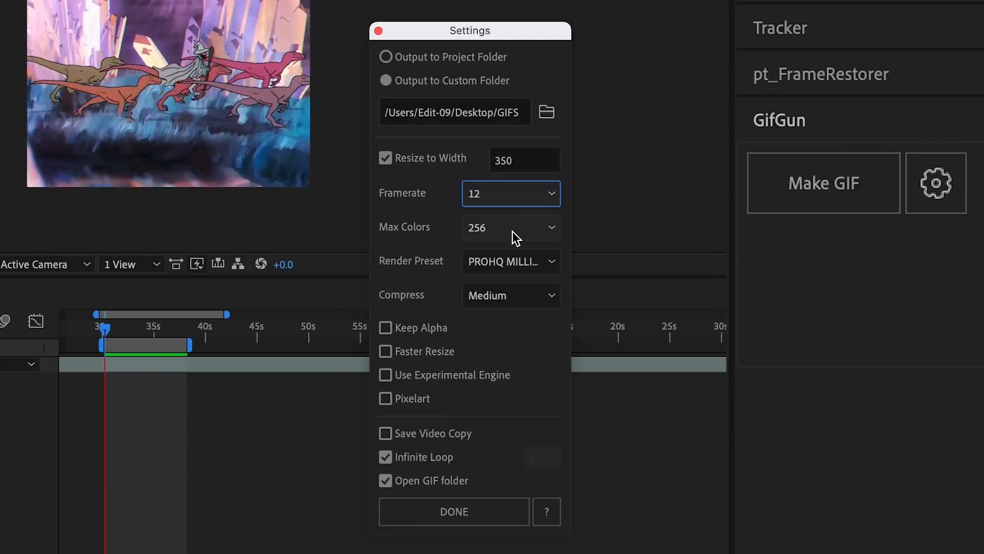
{"action": "left_click", "coordinate": [509, 295]}
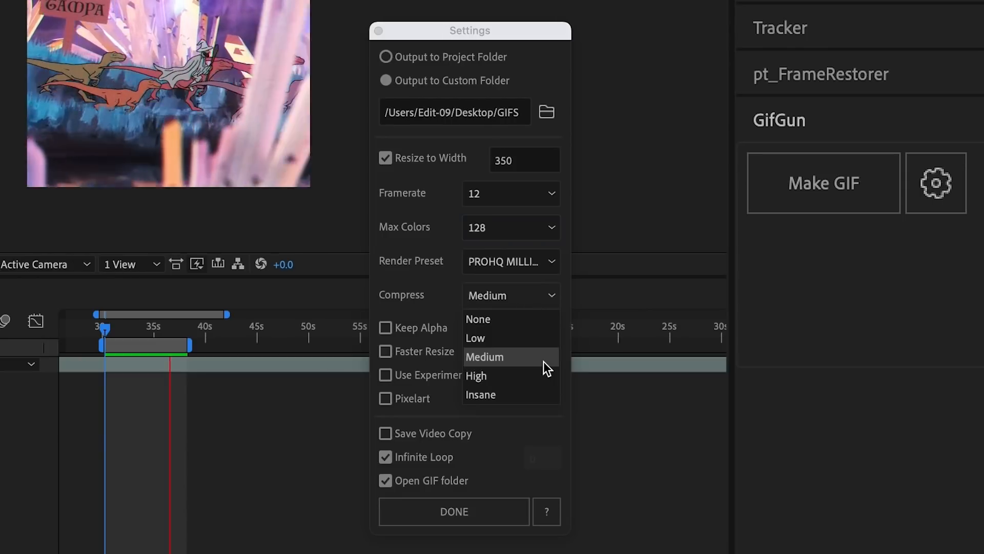
{"action": "left_click", "coordinate": [484, 357]}
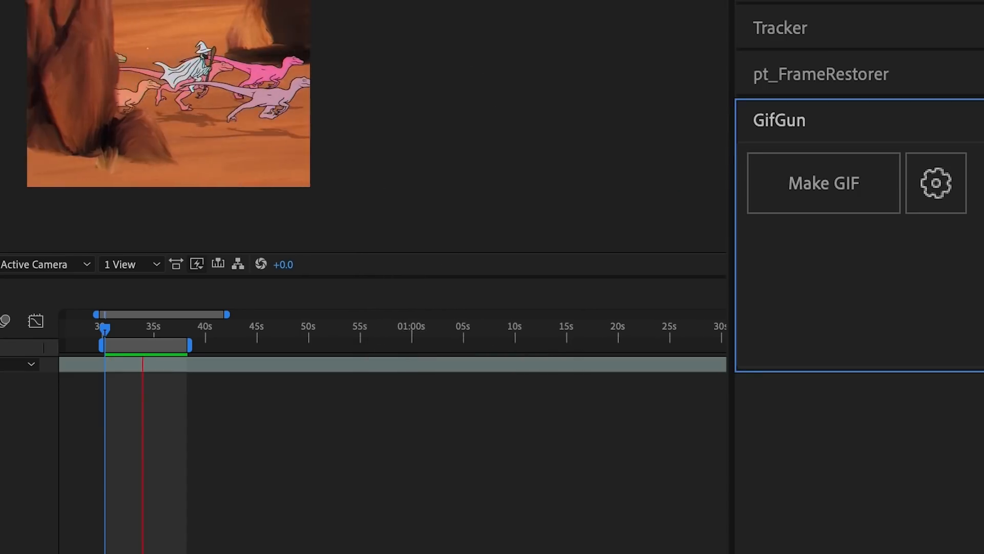
{"action": "left_click", "coordinate": [823, 182]}
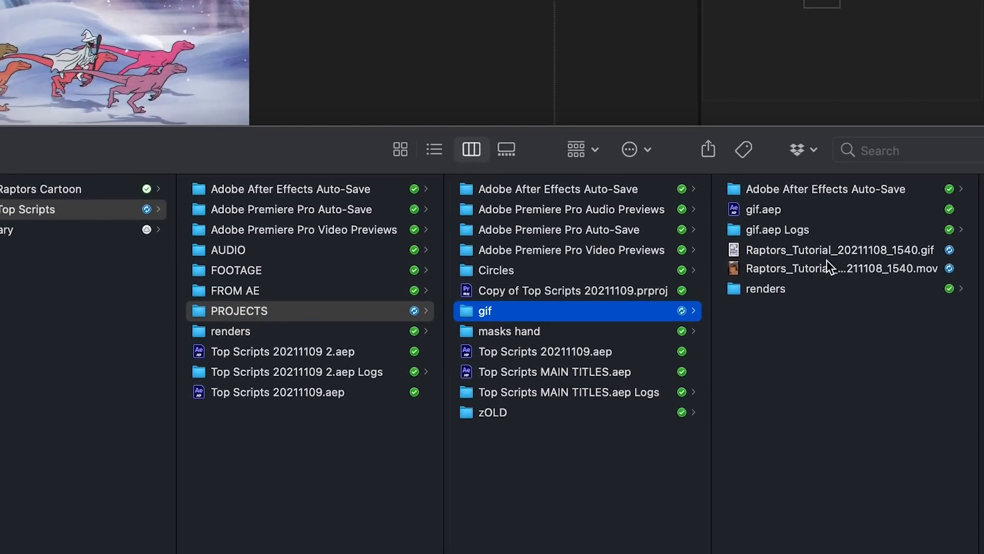
Quick Look the Raptors_Tutorial GIF in Finder and open it in Preview.
{"action": "key", "text": "space"}
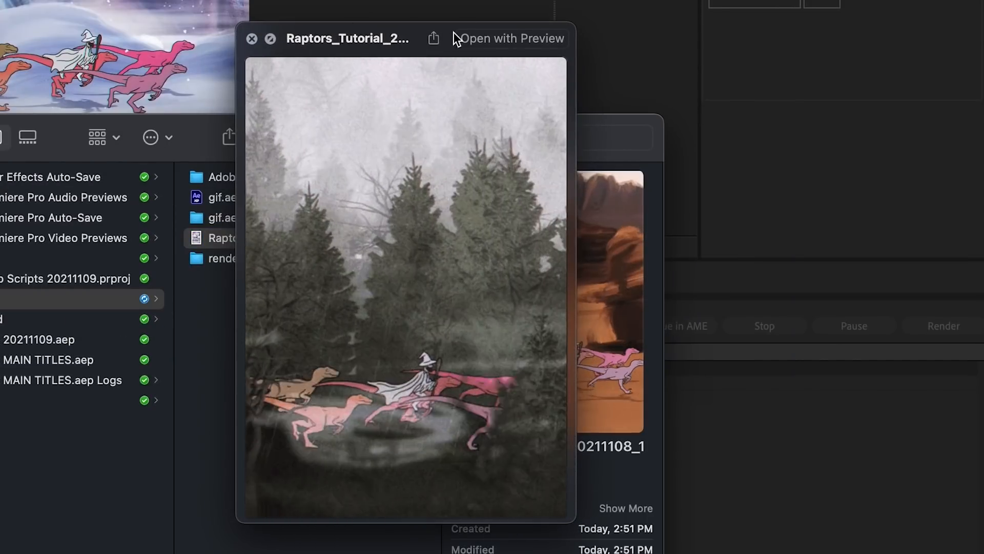
{"action": "left_click", "coordinate": [252, 39]}
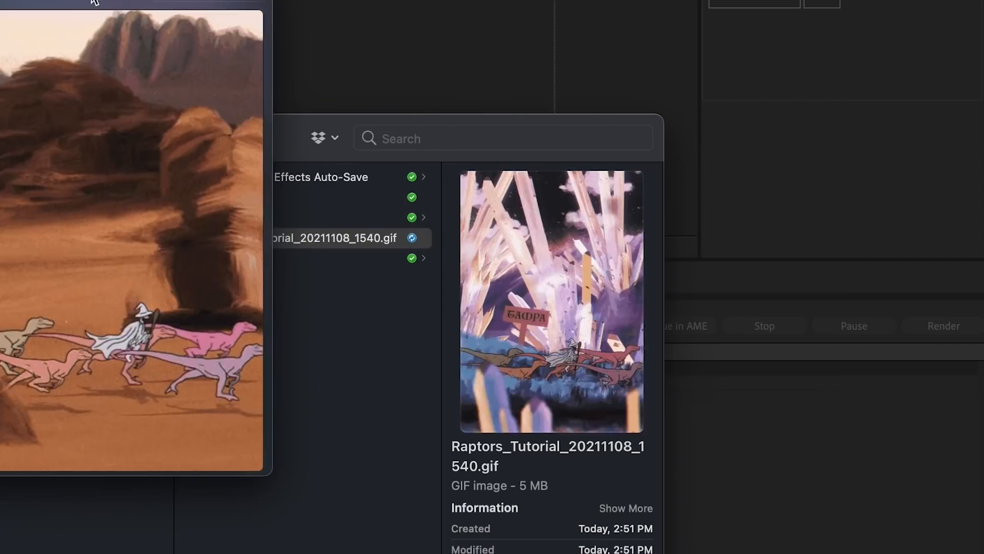